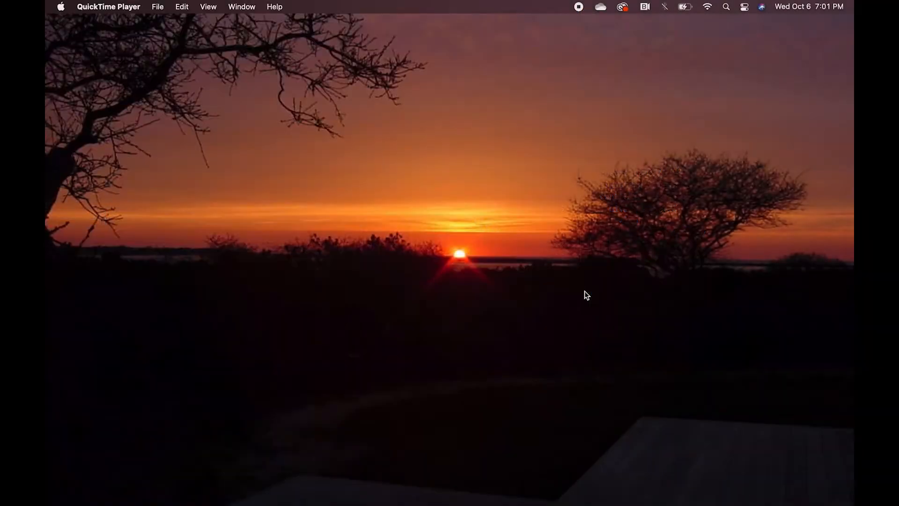
mouse_move(393, 480)
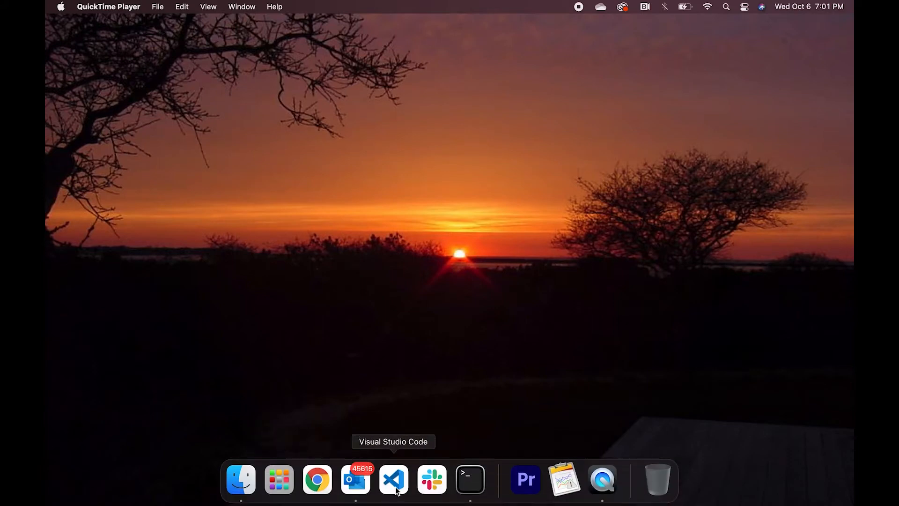
Launch Terminal from the macOS Dock.
left_click(470, 480)
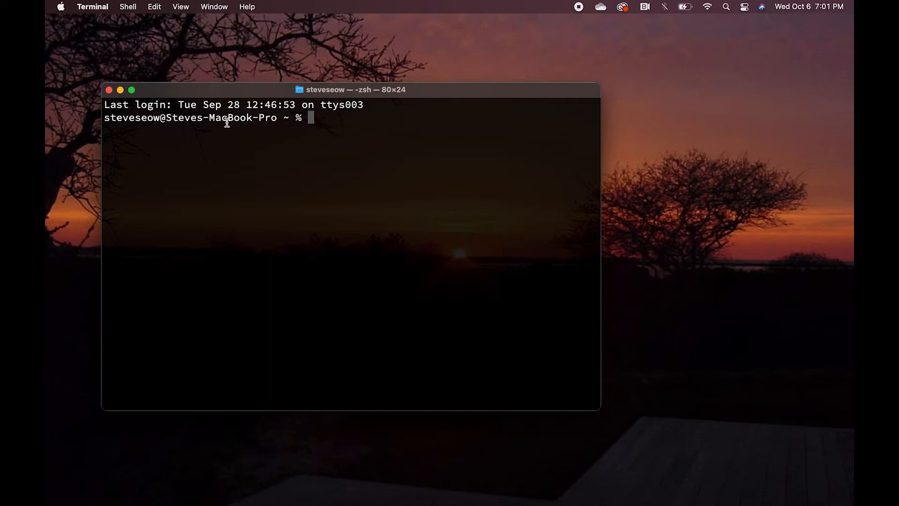
Create the DamlAppBobProblem project with 'daml new DamlAppBobProblem'.
type("dam")
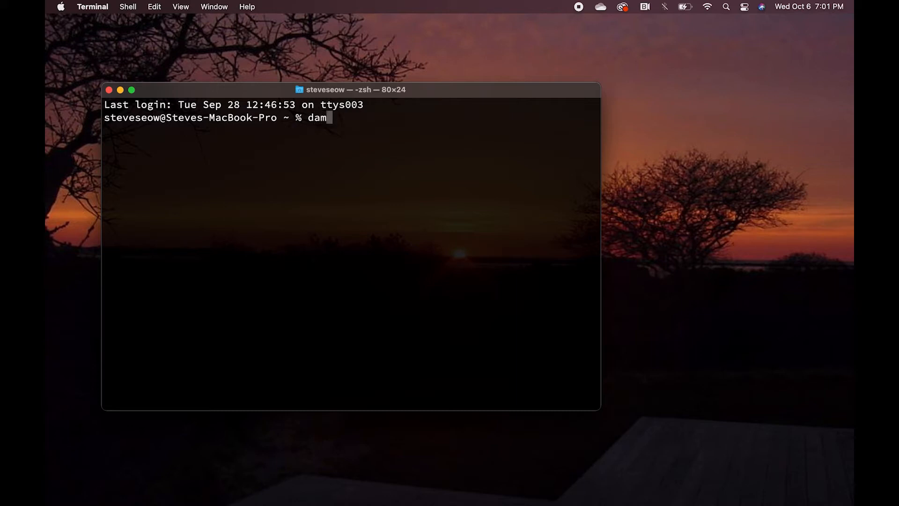
type("l new")
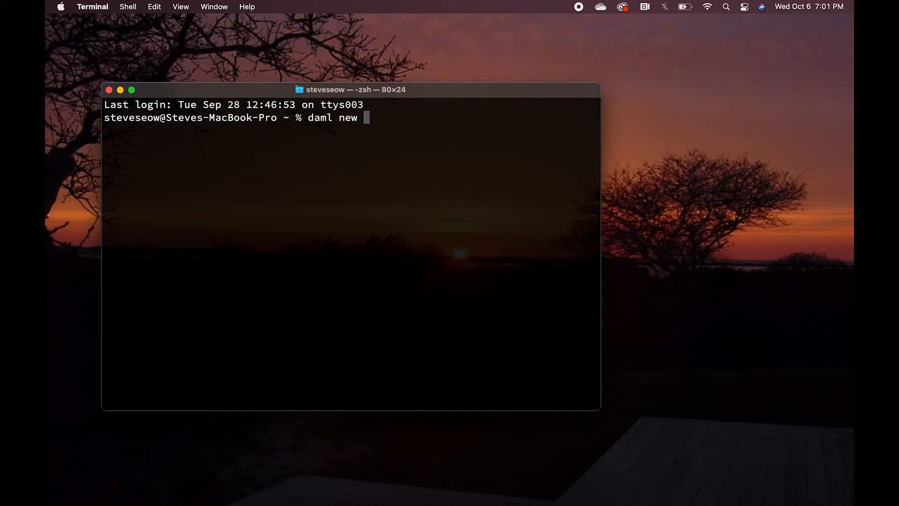
type("Daml")
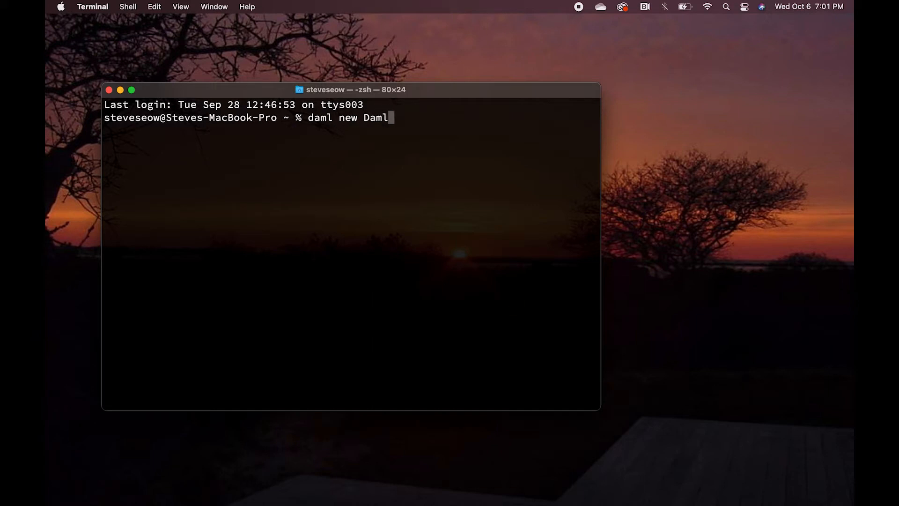
type("AppB")
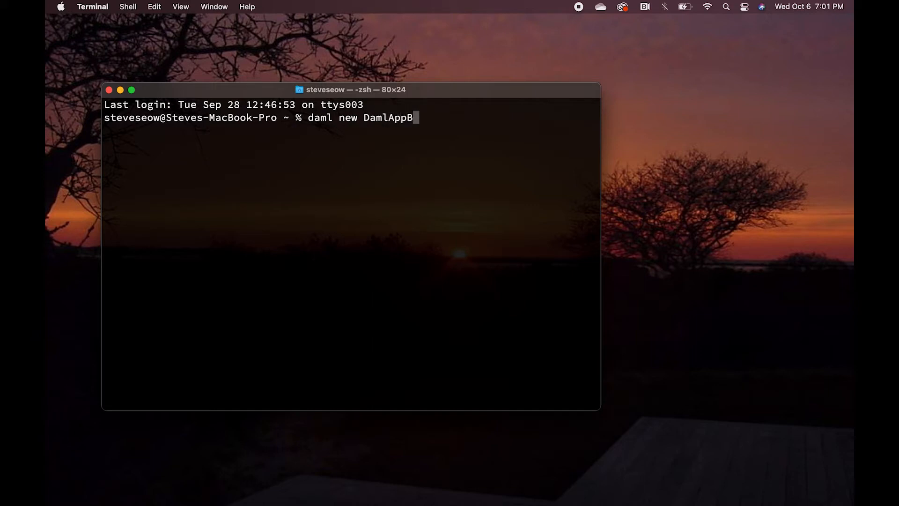
type("obProblem")
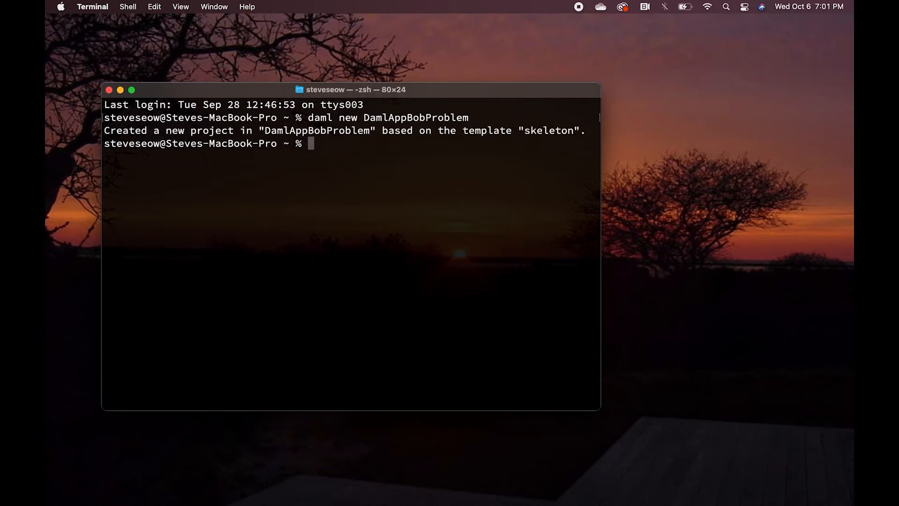
Enter the DamlAppBobProblem folder and start 'daml studio'.
type("c")
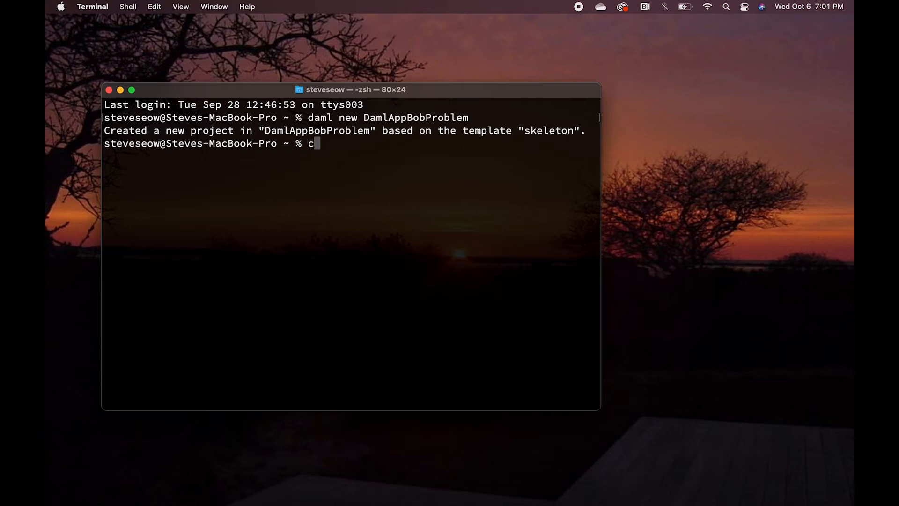
type("d Daml")
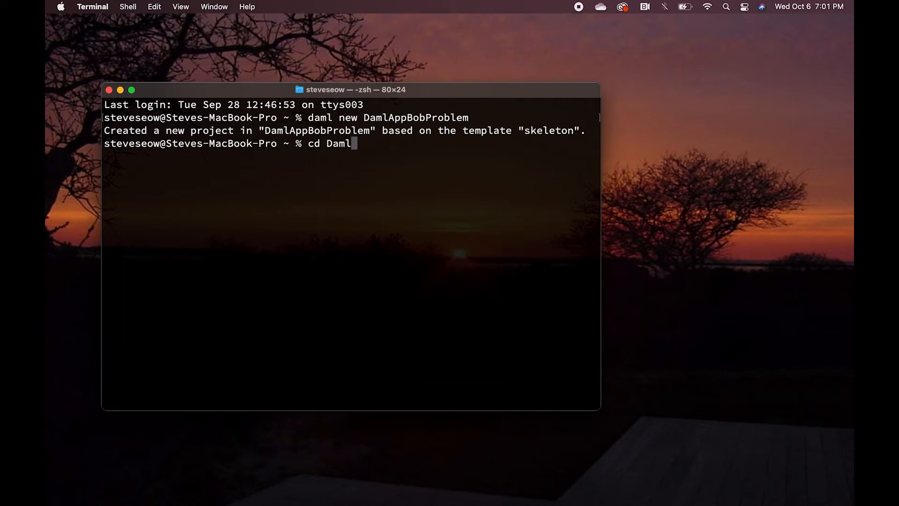
type("AppBob")
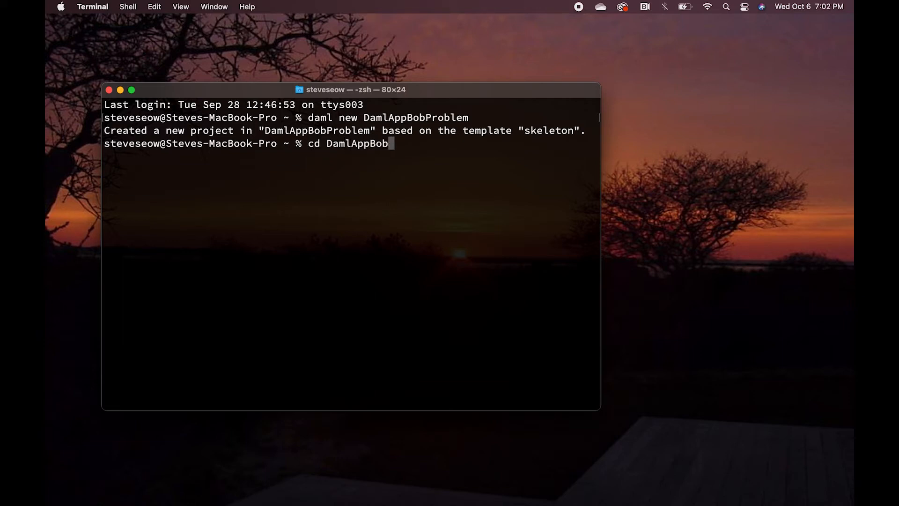
type("Proble")
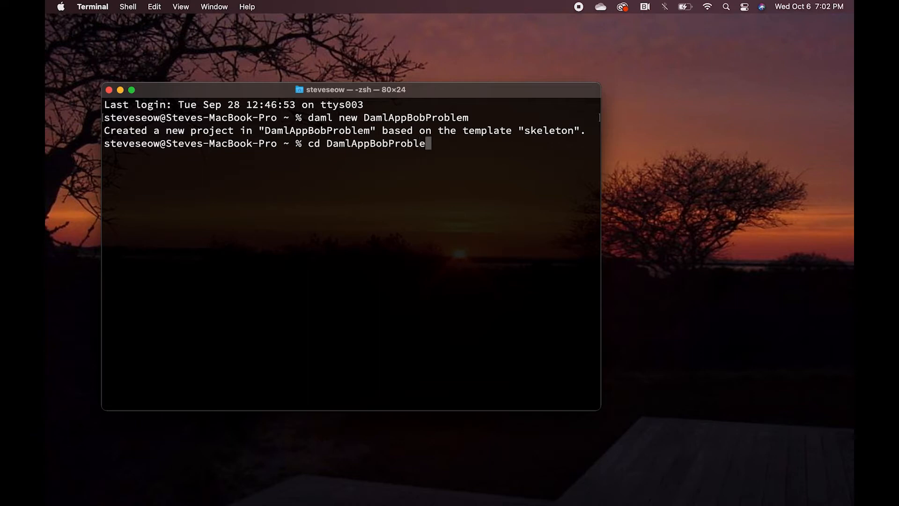
key("Return")
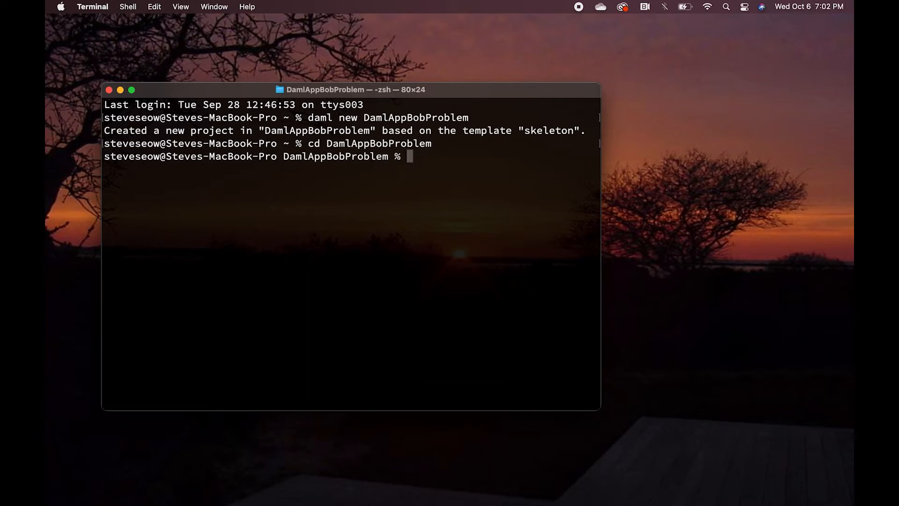
type("daml stu")
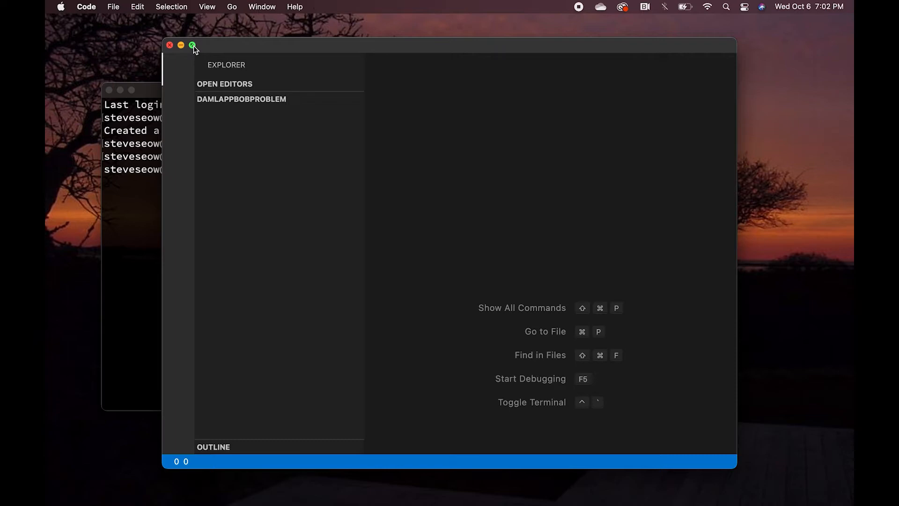
Maximize VS Code, open daml/Main.daml, and return to its code past the release notes.
left_click(193, 45)
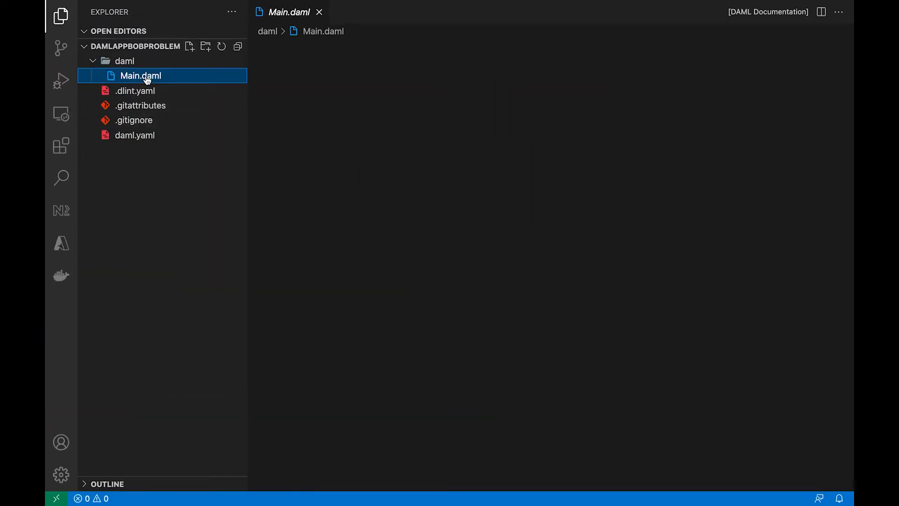
left_click(141, 75)
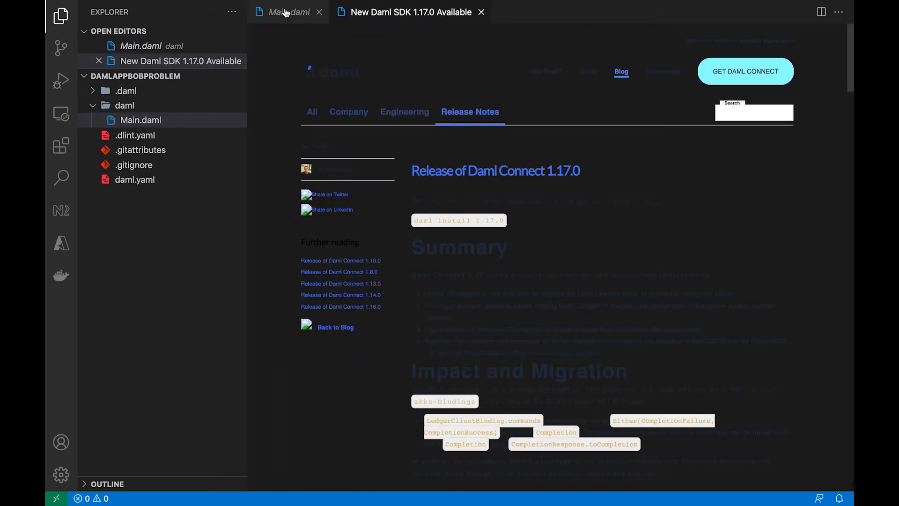
left_click(287, 13)
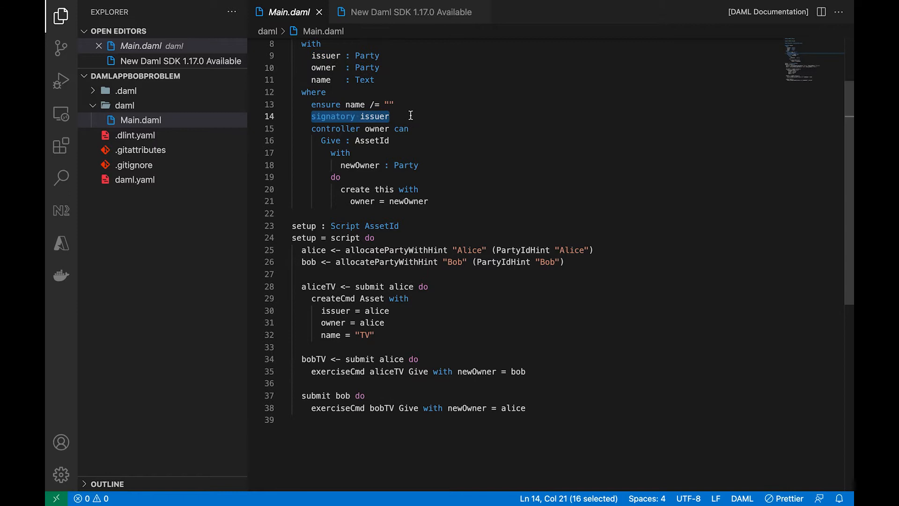
mouse_move(309, 130)
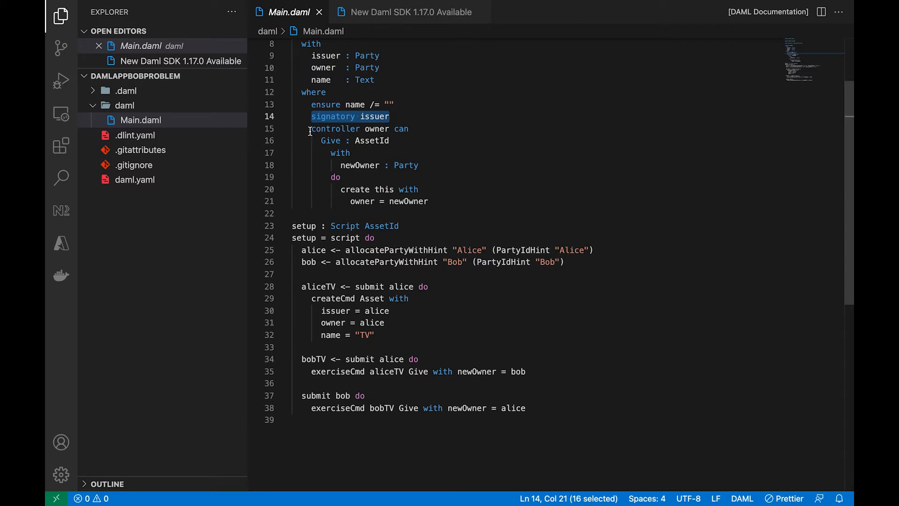
Point out the Give controller and the alice and bob allocations, hiding the Explorer.
left_click(408, 128)
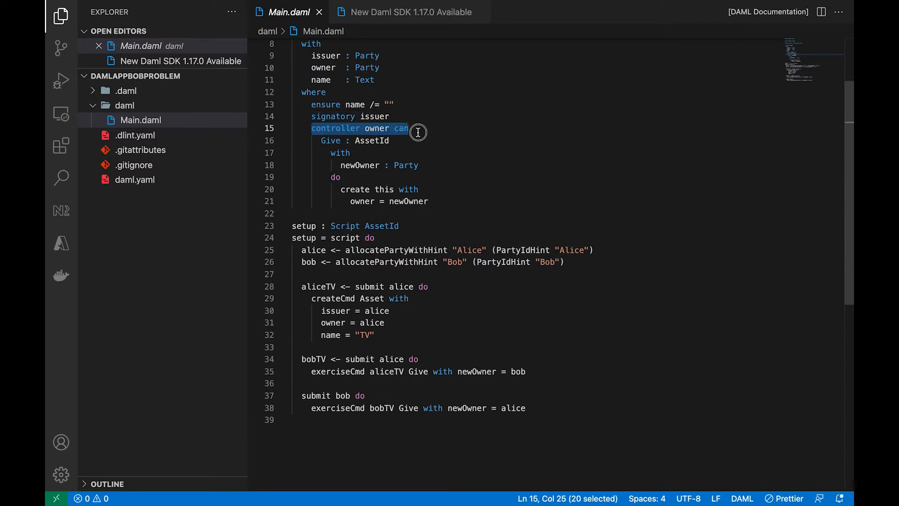
left_click(322, 140)
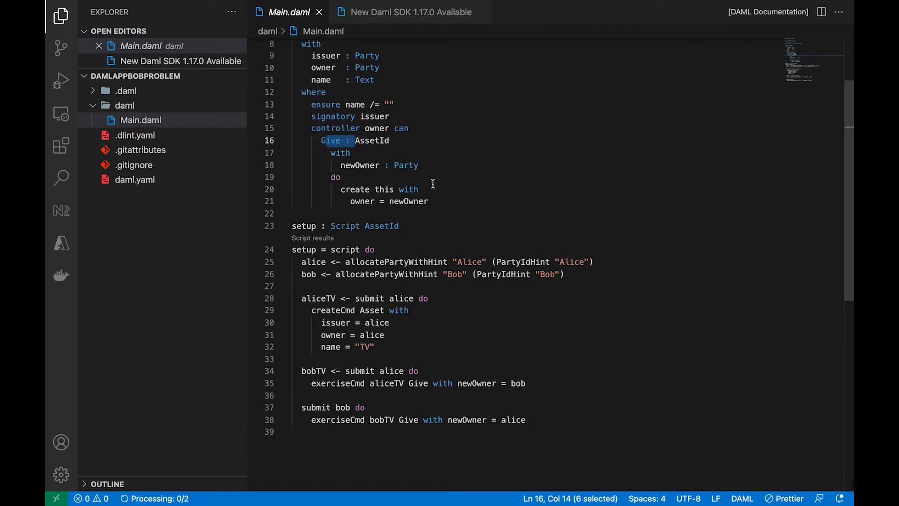
left_click(405, 262)
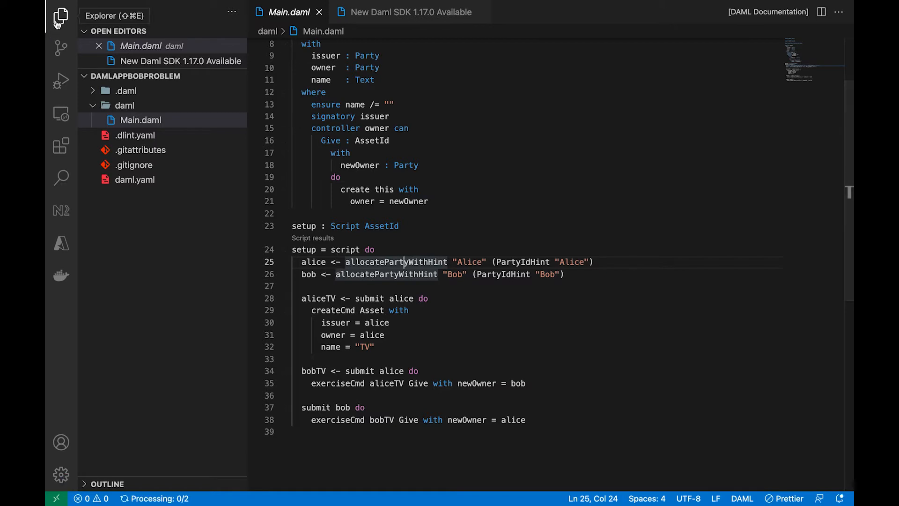
left_click(60, 17)
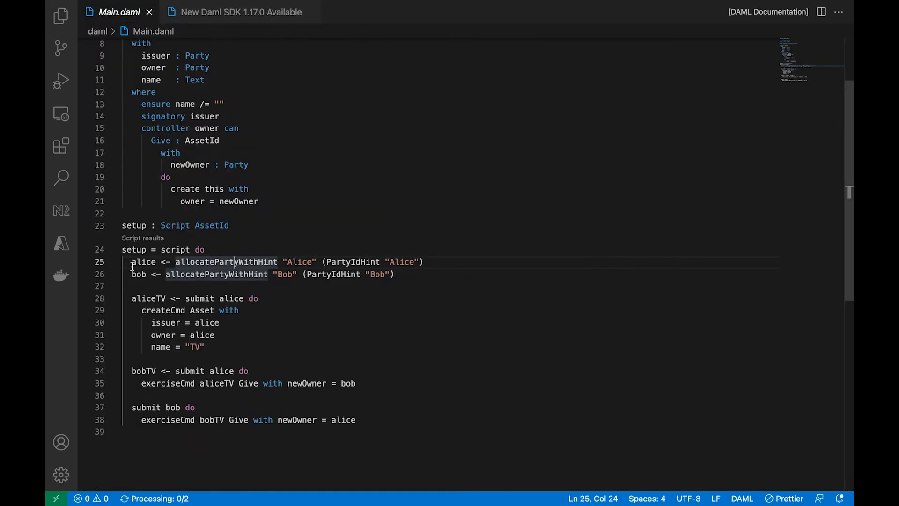
left_click(146, 274)
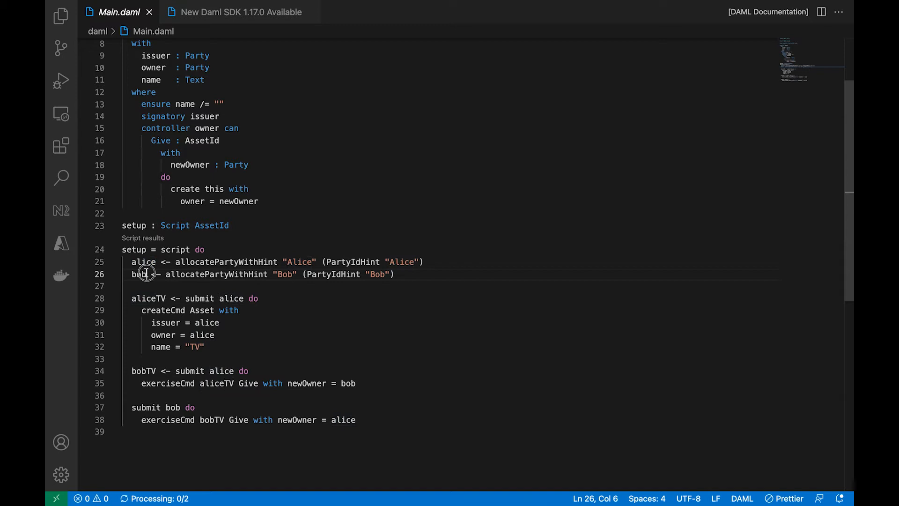
double_click(139, 274)
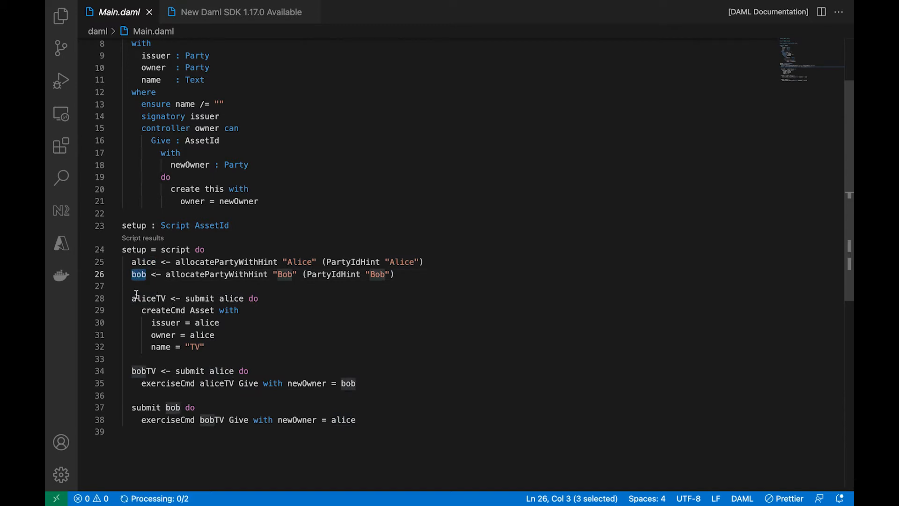
mouse_move(148, 298)
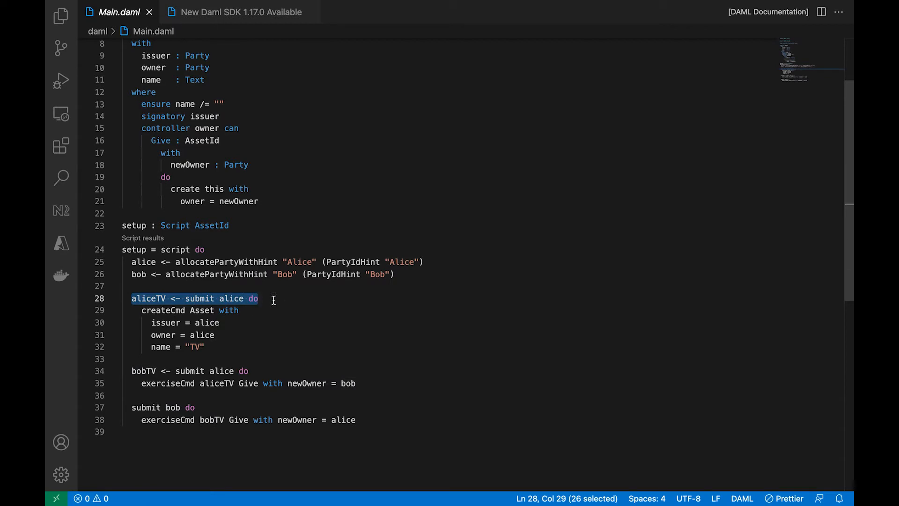
Highlight the give-and-return transactions, then show the setup script's results.
left_click(258, 371)
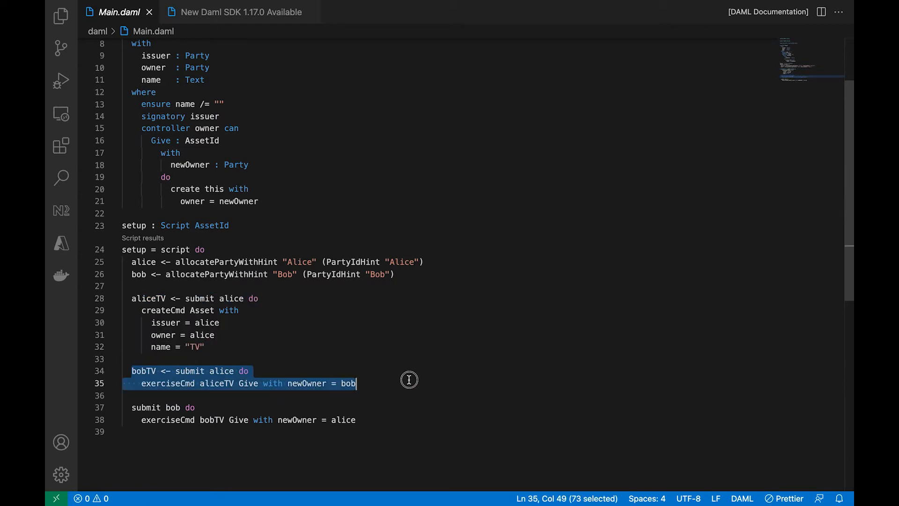
left_click(131, 407)
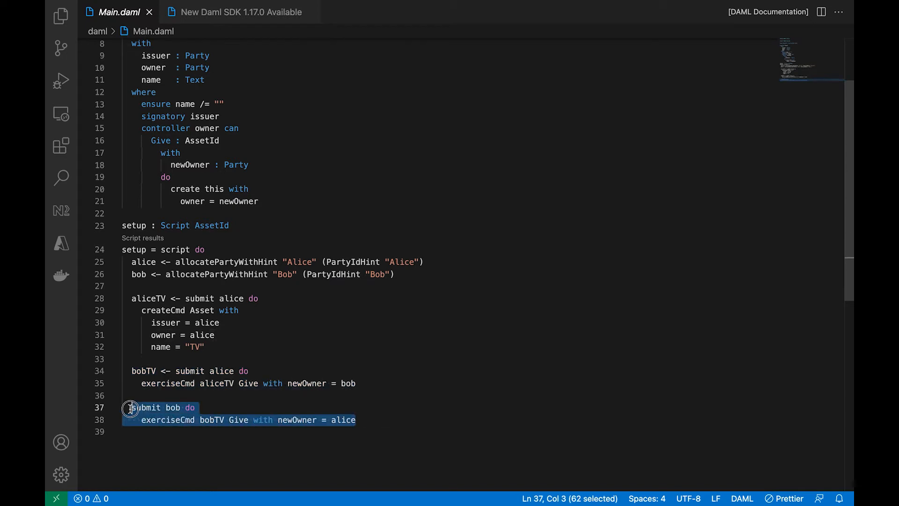
mouse_move(145, 248)
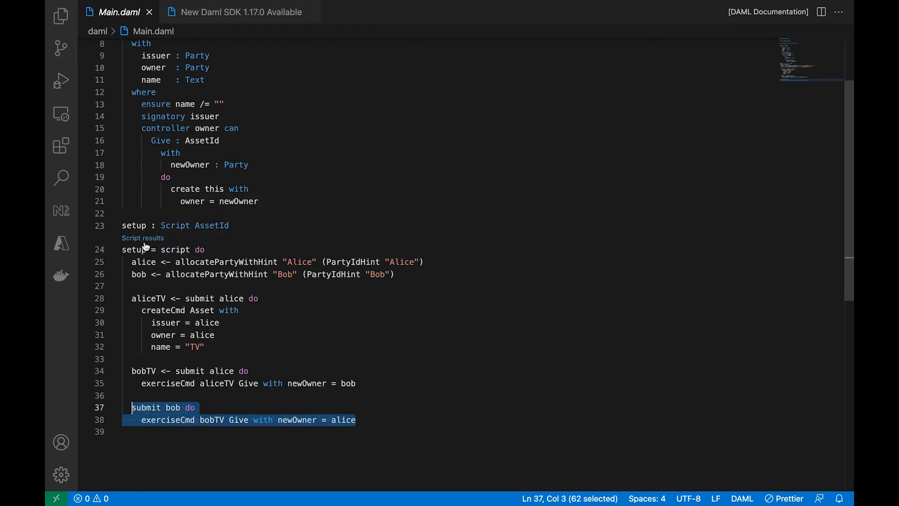
left_click(143, 238)
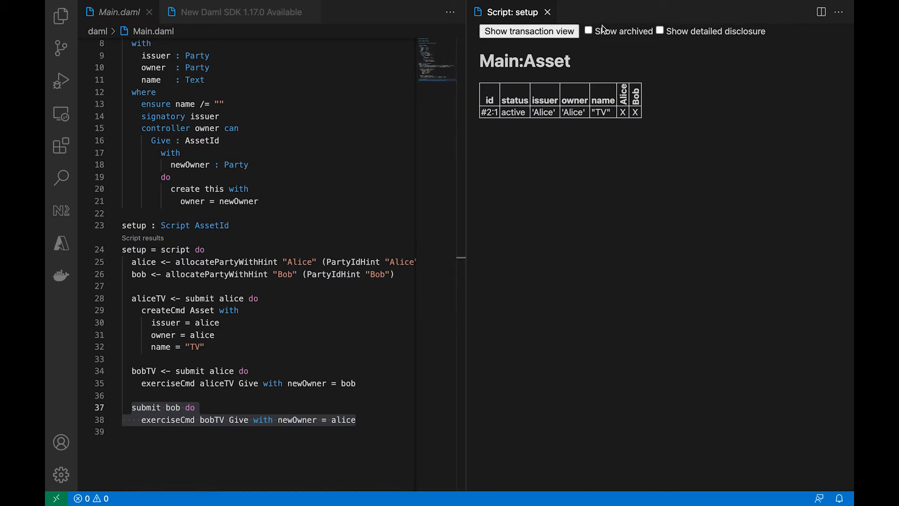
Tick Show archived and switch the setup results to the transaction view.
left_click(588, 31)
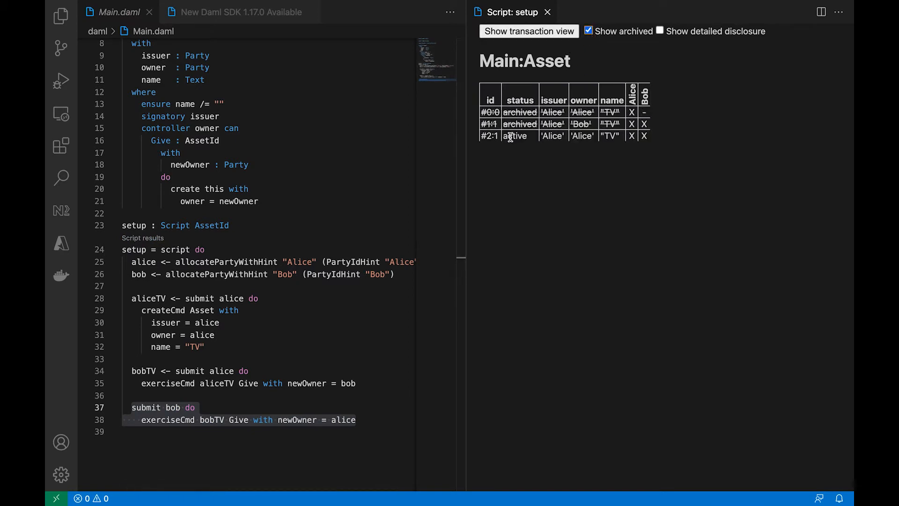
left_click(528, 31)
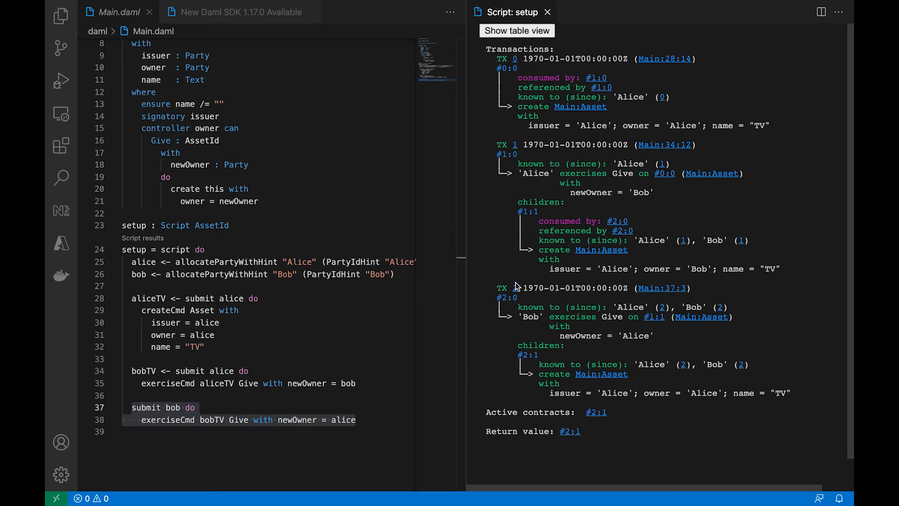
mouse_move(515, 289)
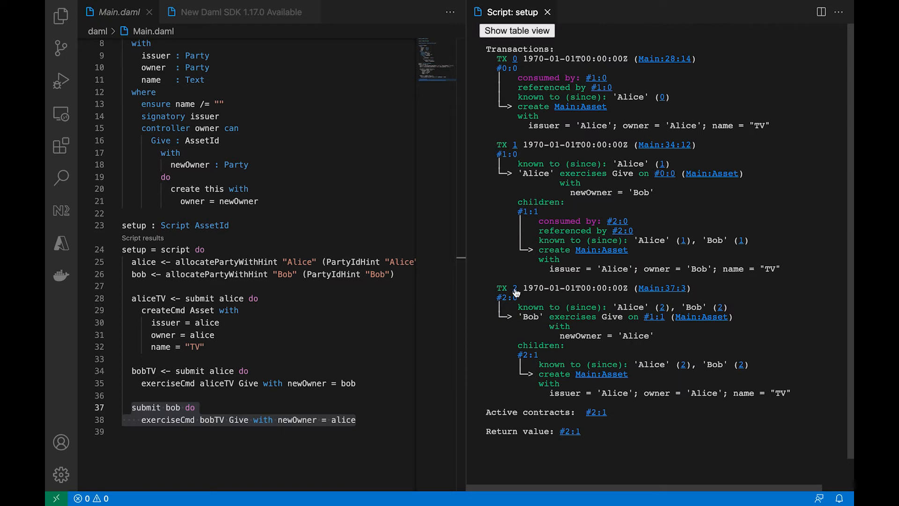
mouse_move(214, 322)
type("--")
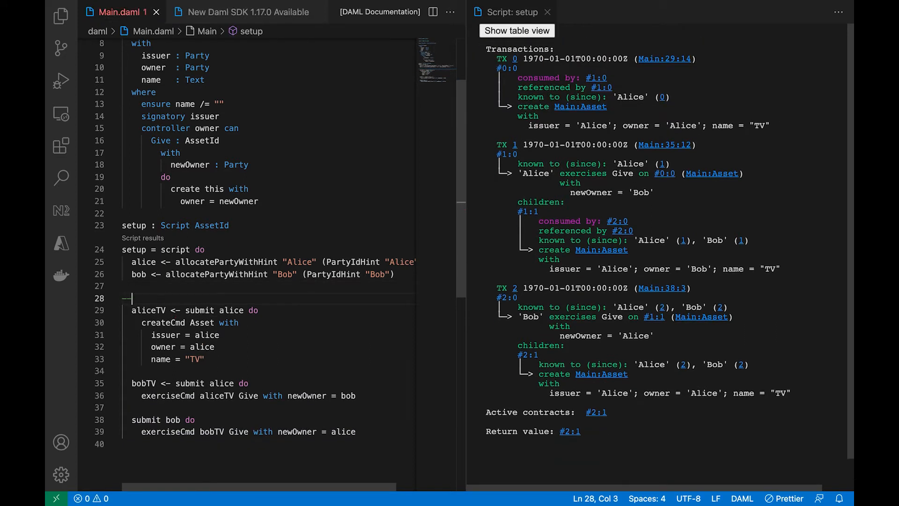
Add a TX 0 comment above the first submit block.
type("TX")
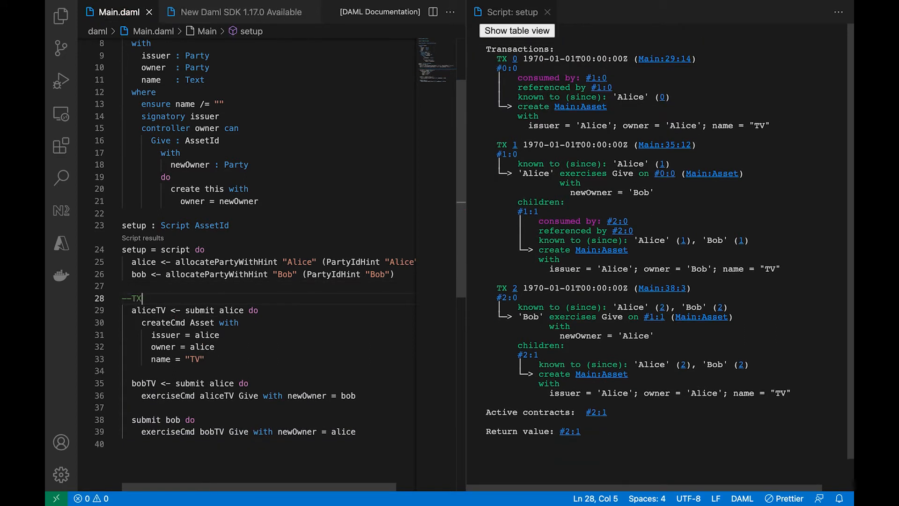
type("0")
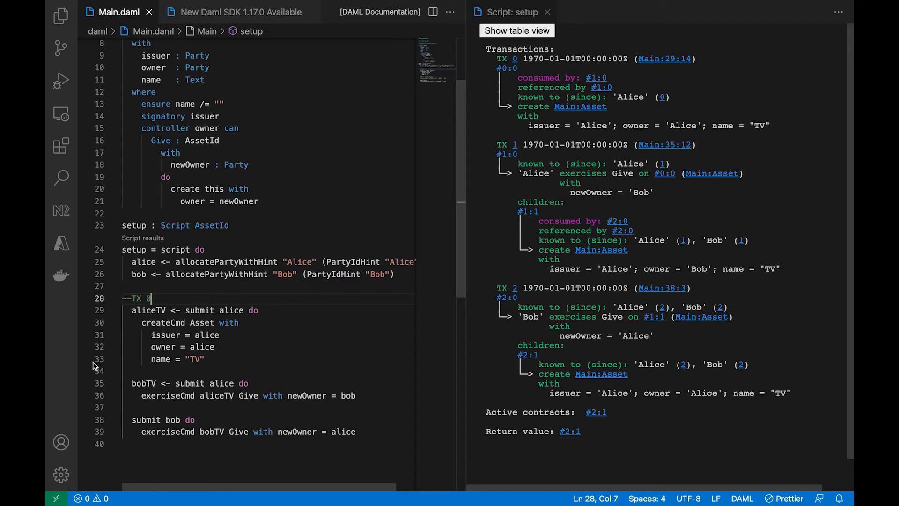
right_click(692, 132)
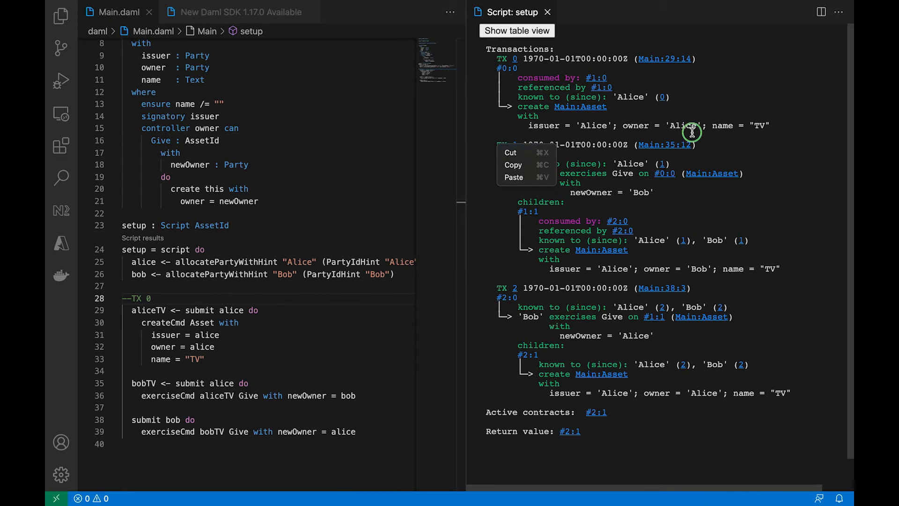
left_click(663, 199)
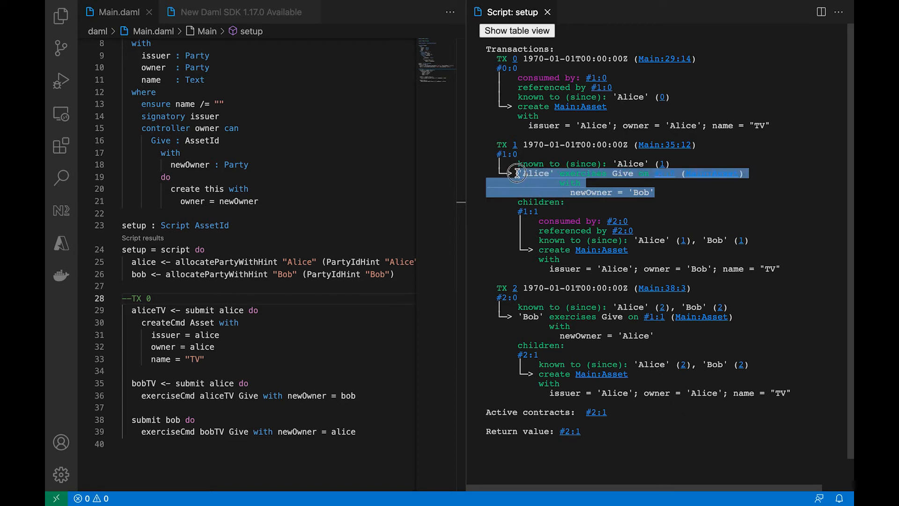
Add TX comments above the later submit blocks, including --TX 2.
left_click(146, 372)
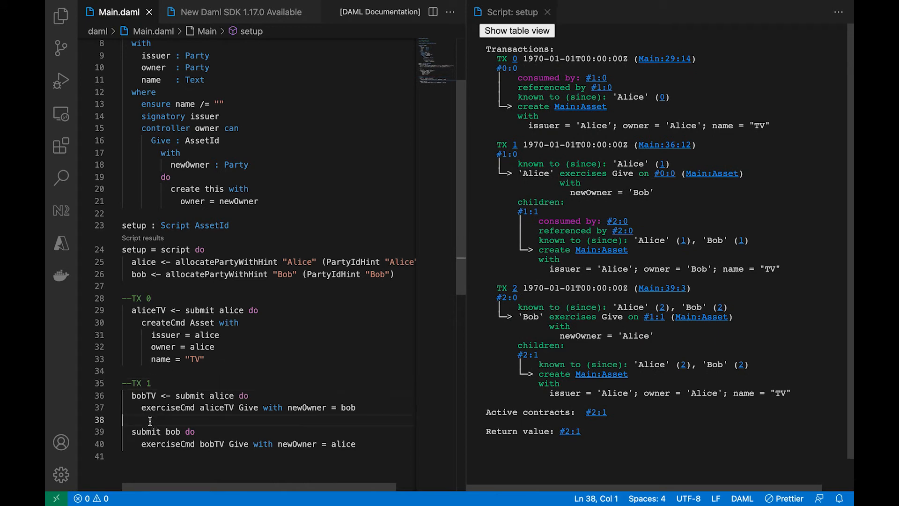
type("--TX")
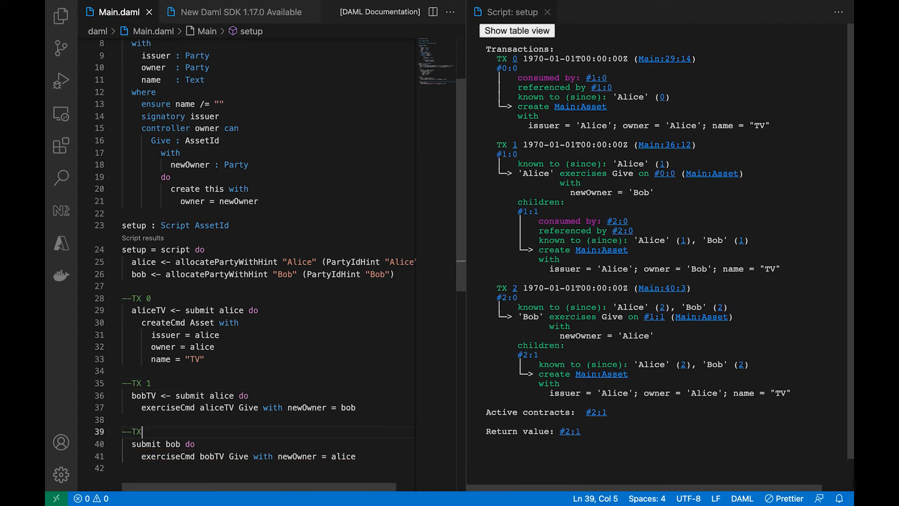
type("2")
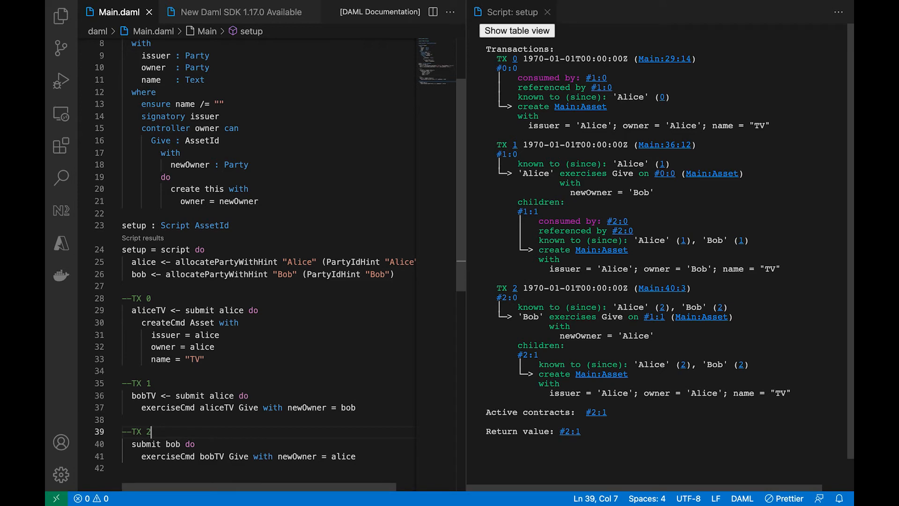
left_click(228, 322)
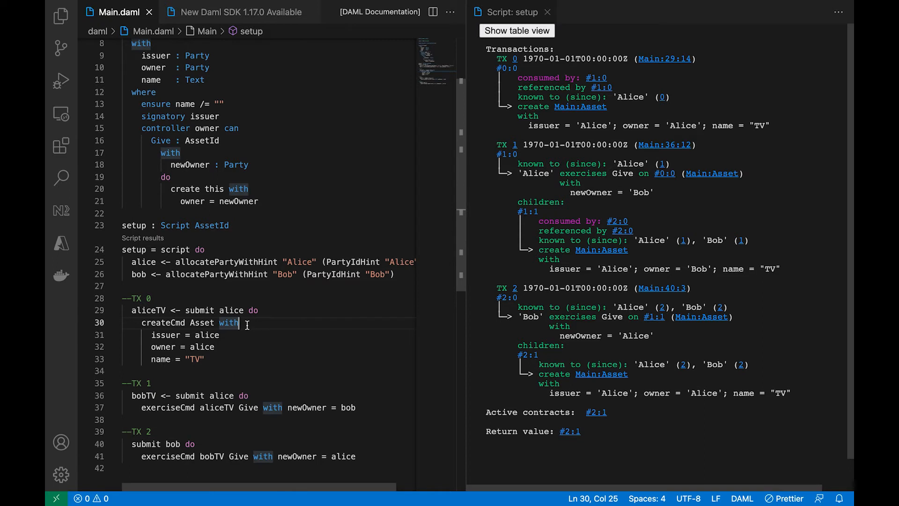
left_click(214, 346)
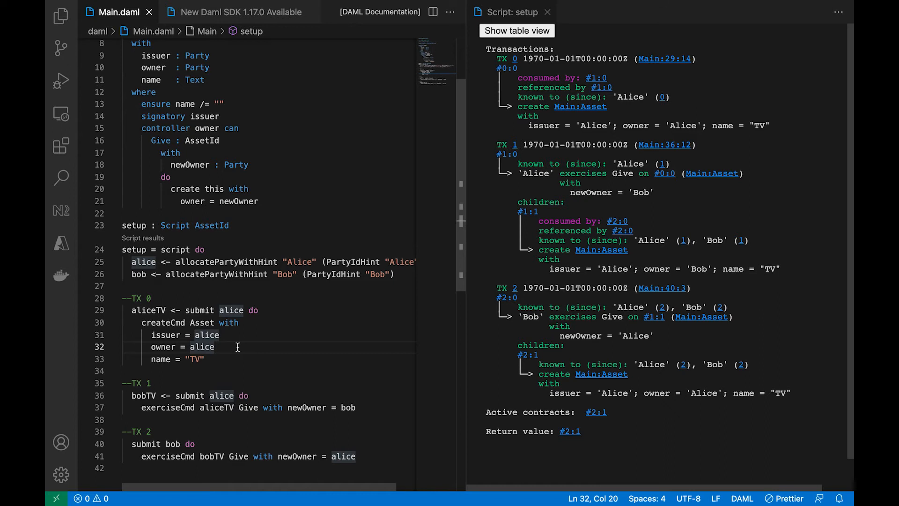
mouse_move(214, 367)
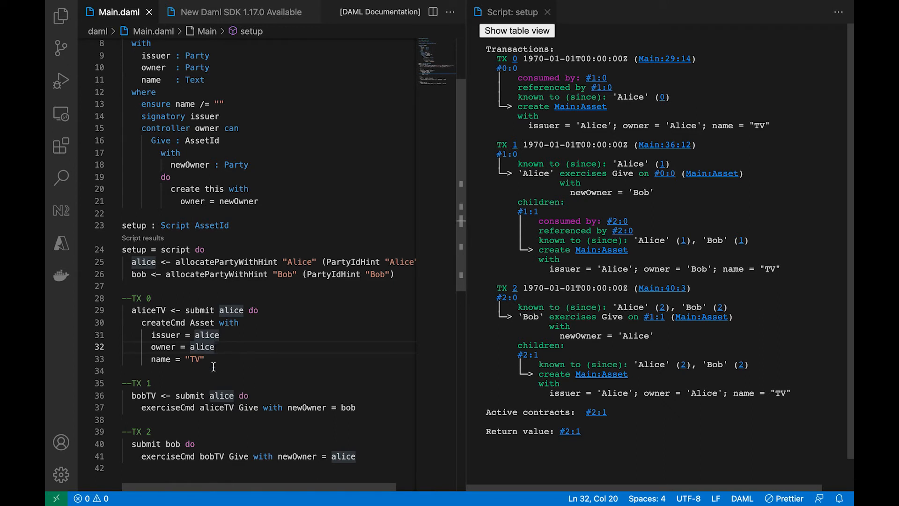
Change the TV asset's owner from alice to bob and inspect the authorization failure.
double_click(201, 347)
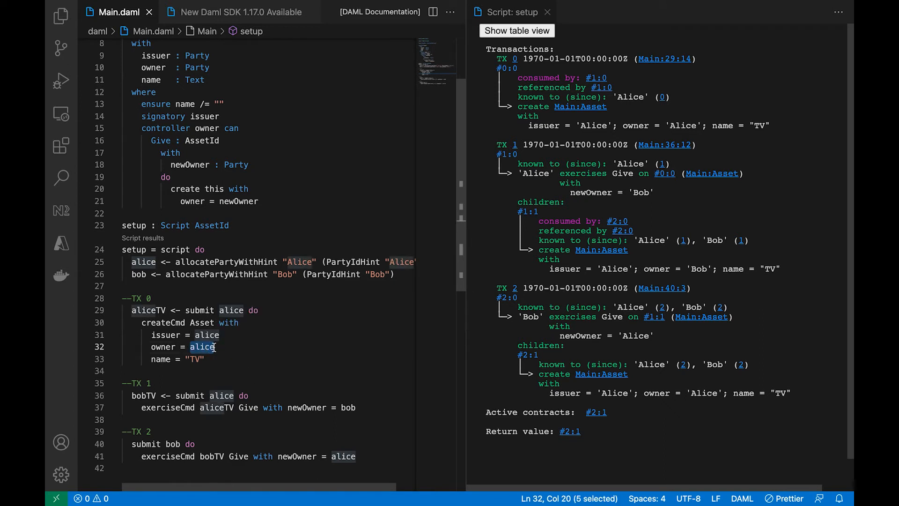
type("bob")
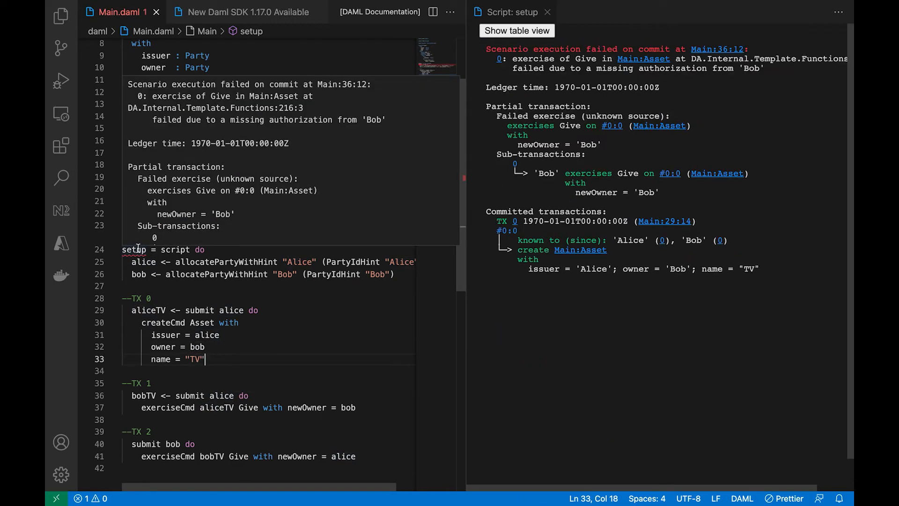
mouse_move(151, 232)
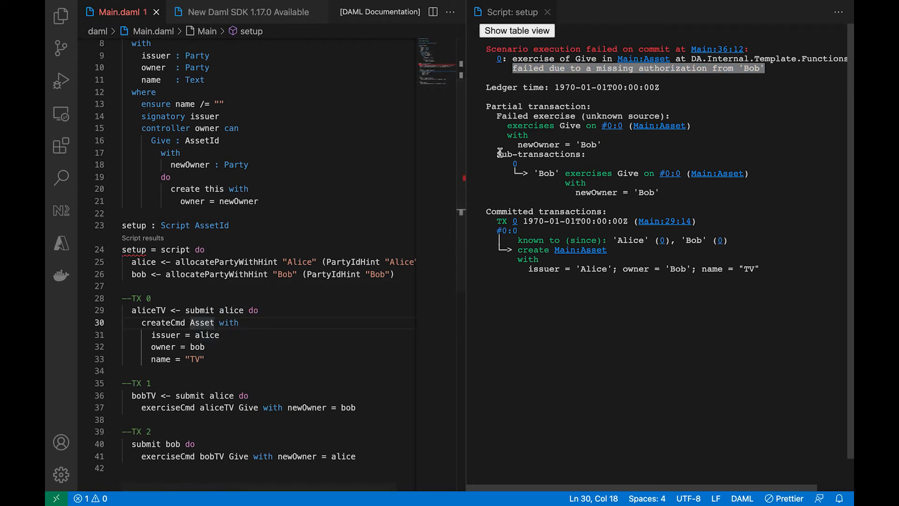
mouse_move(486, 210)
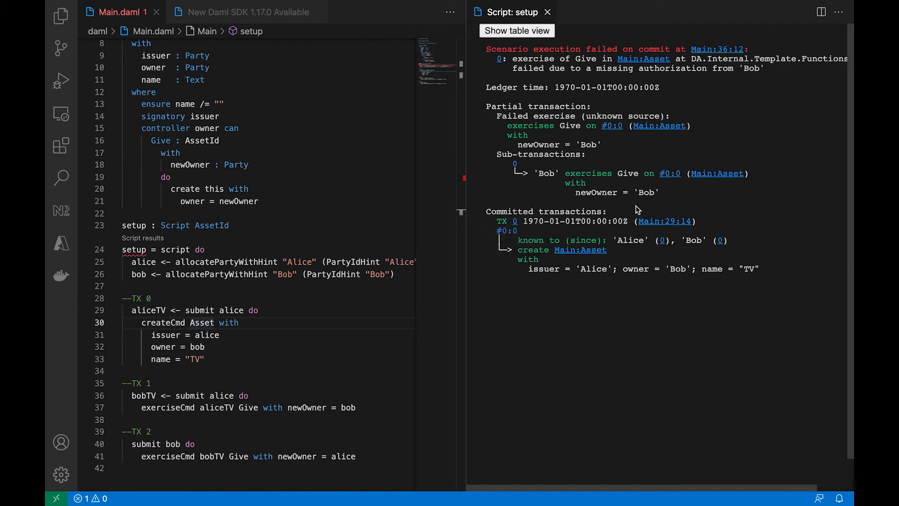
double_click(545, 211)
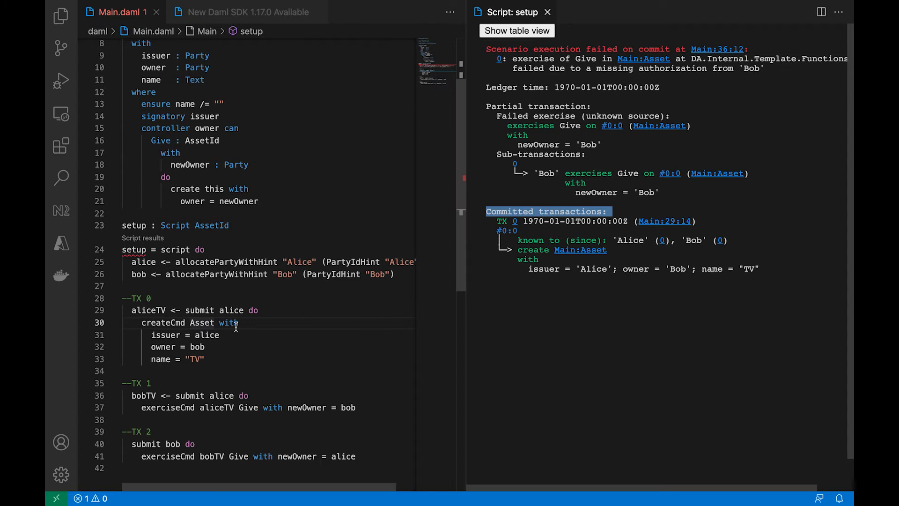
left_click(155, 299)
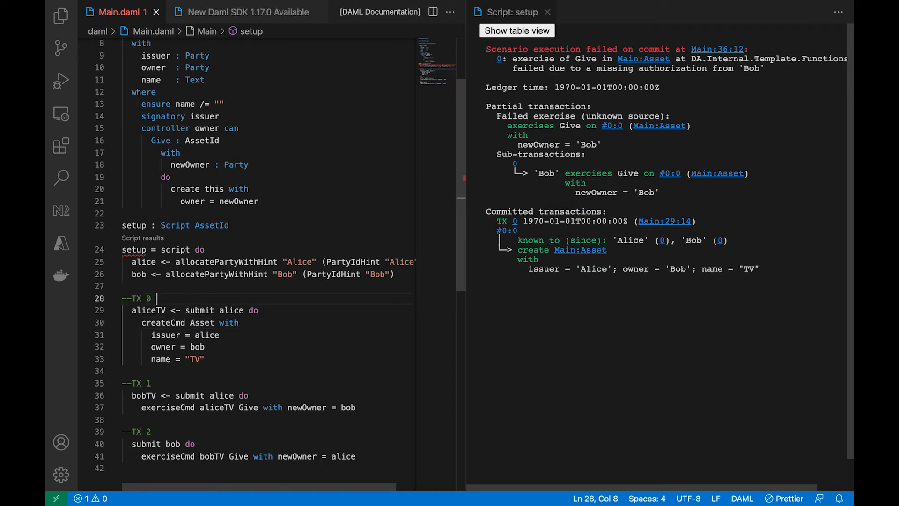
type("- GOOD")
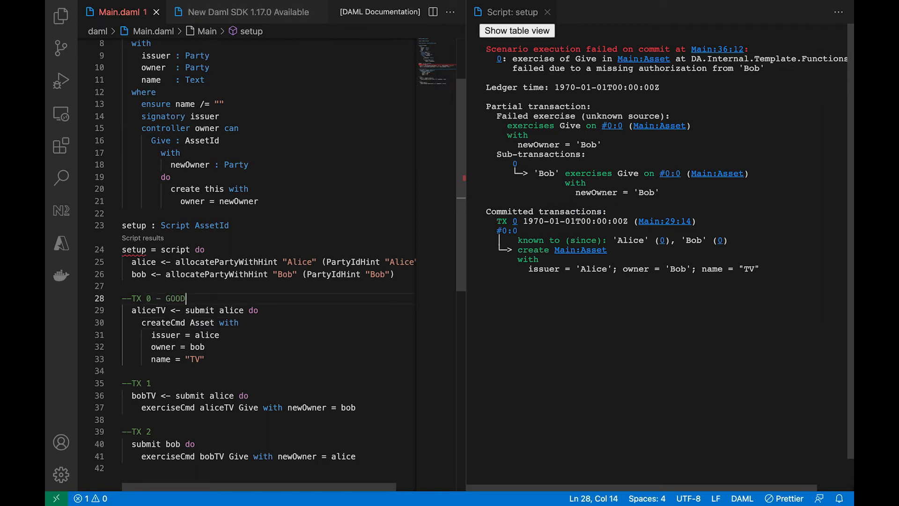
mouse_move(529, 87)
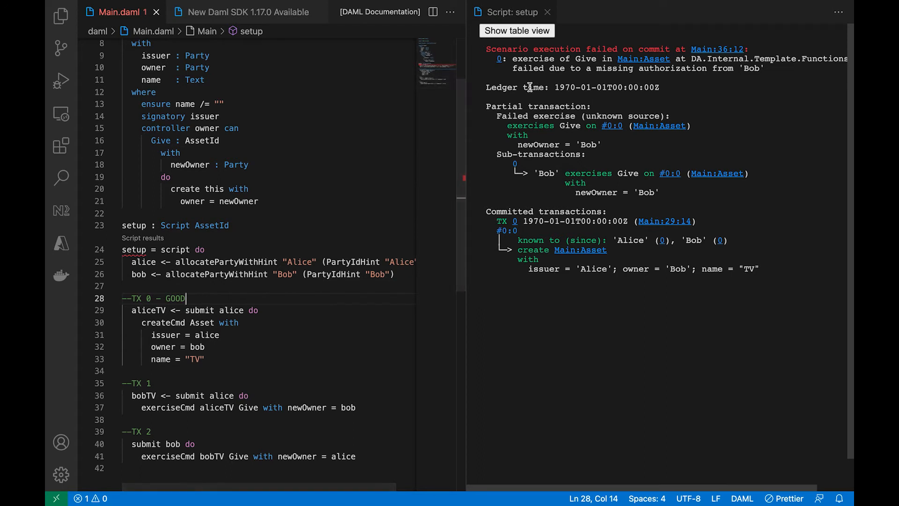
double_click(538, 106)
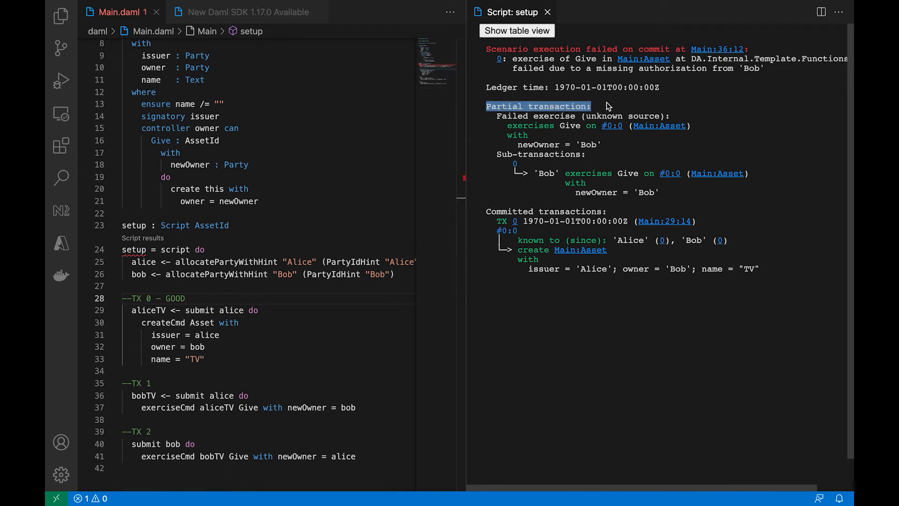
left_click(163, 395)
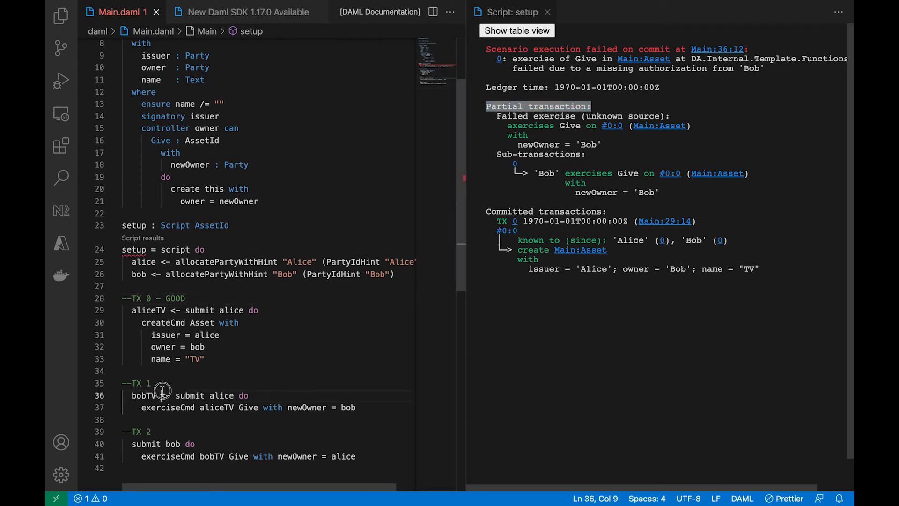
left_click(158, 383)
type(" -")
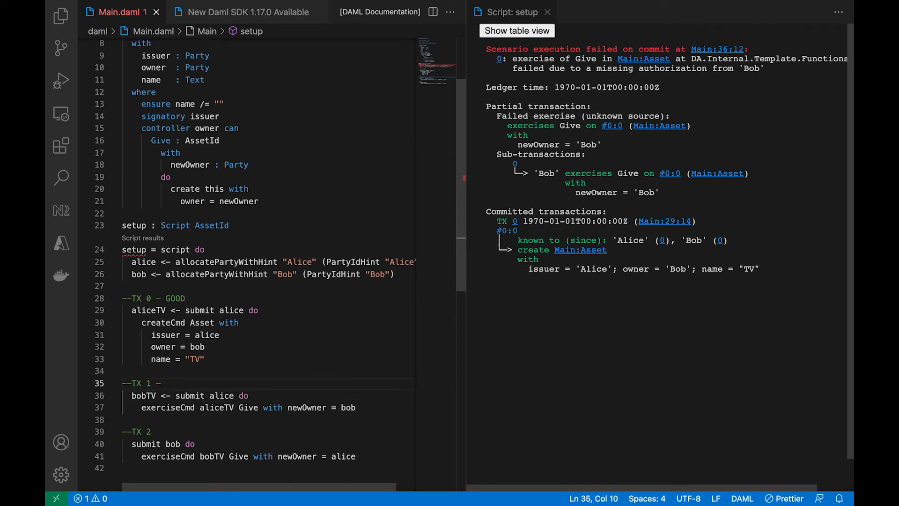
type("FAILED HERE")
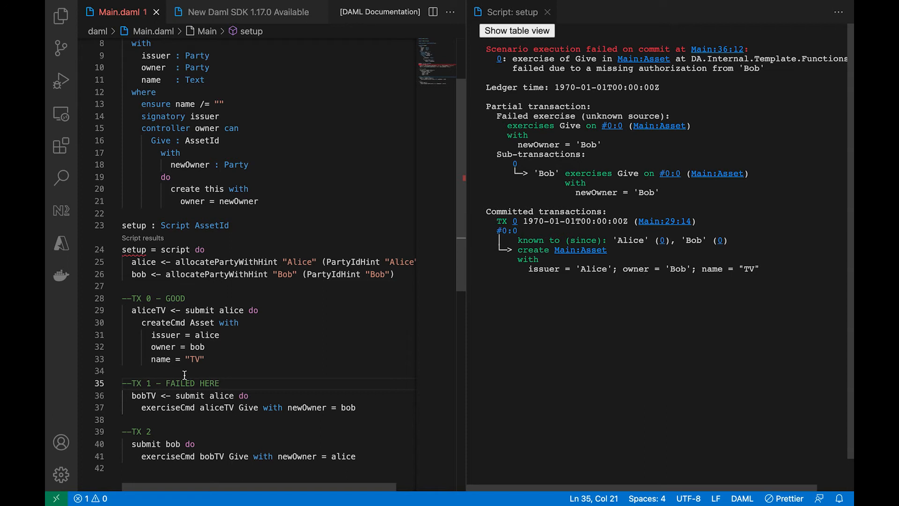
mouse_move(313, 392)
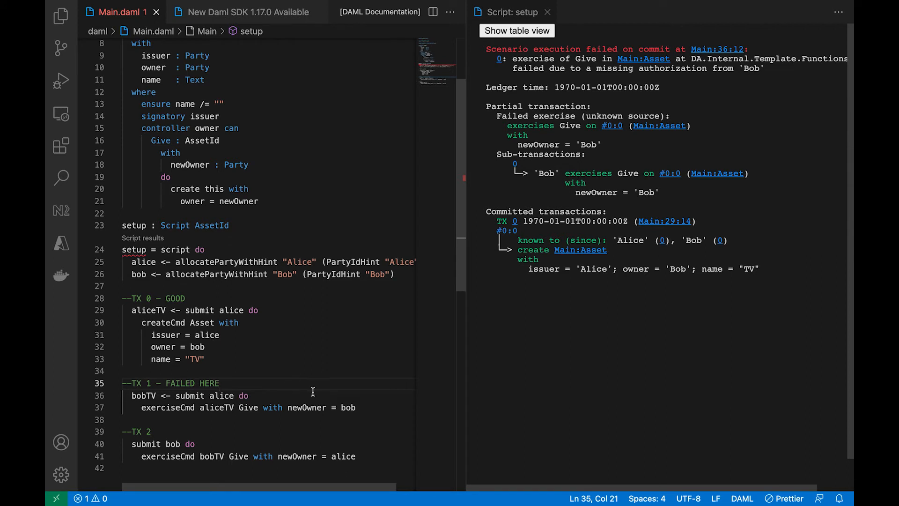
mouse_move(641, 130)
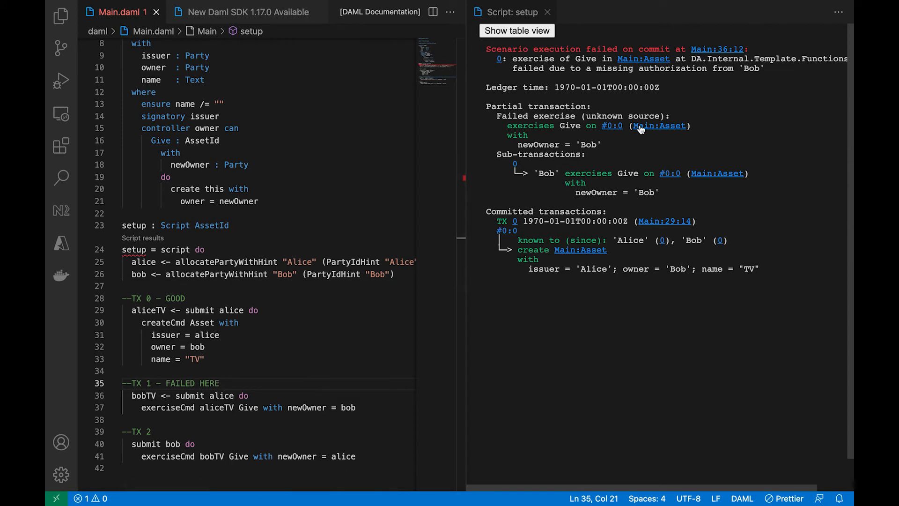
mouse_move(656, 194)
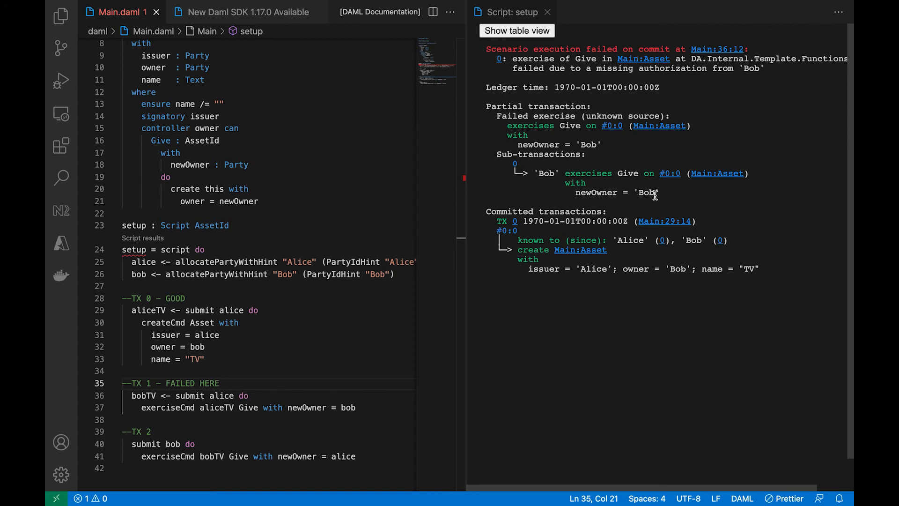
mouse_move(351, 287)
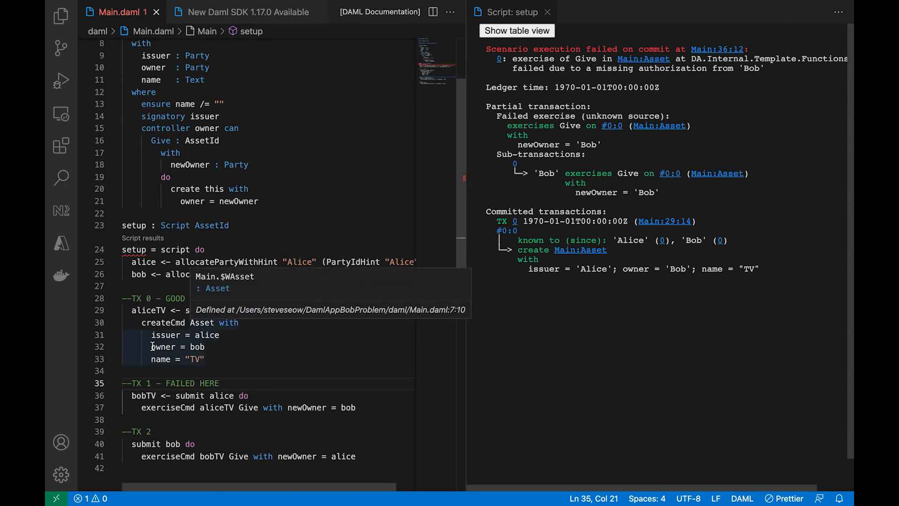
Change TX 1's submitter from alice to bob and replace 'FAILED HERE' with GOOD.
double_click(164, 346)
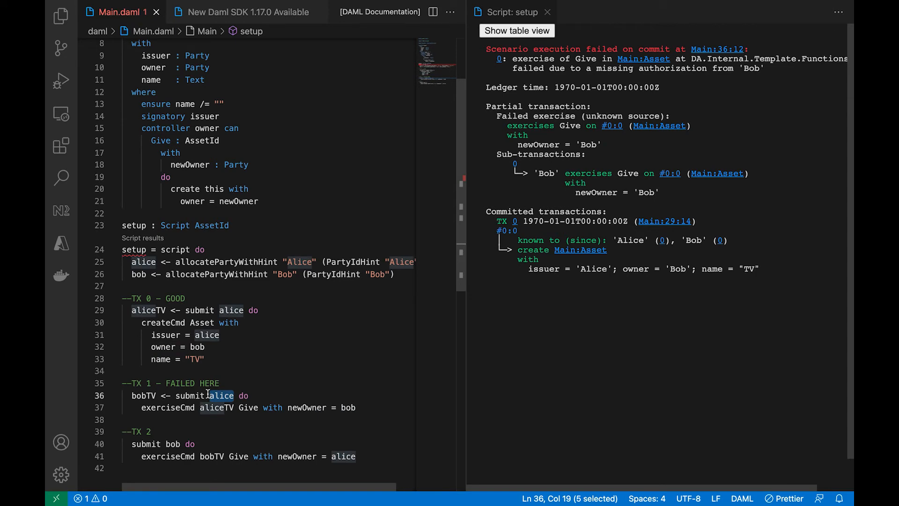
type("bob")
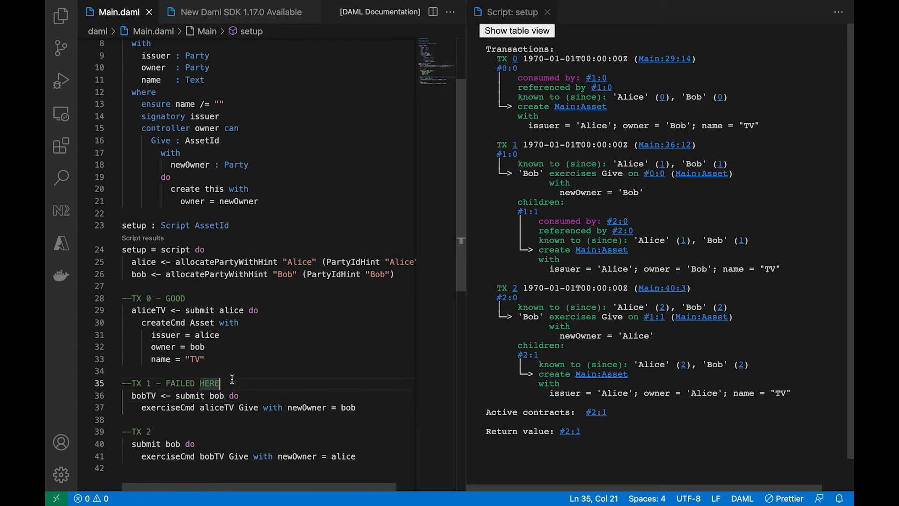
key("backspace")
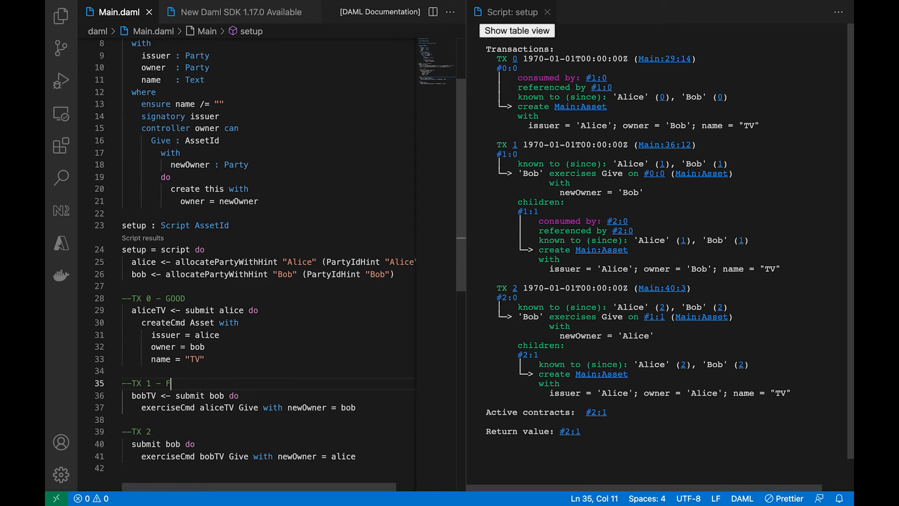
type("OOD")
left_click(268, 431)
type(" -")
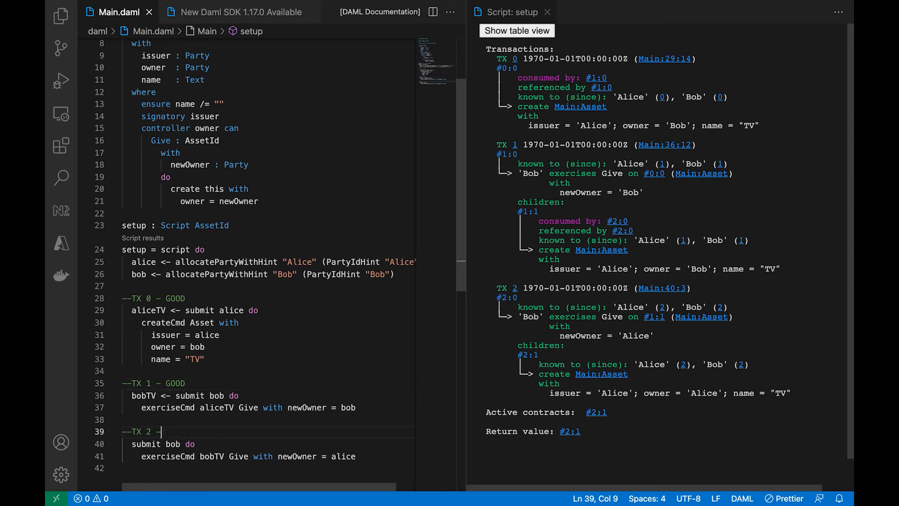
type("GOOD")
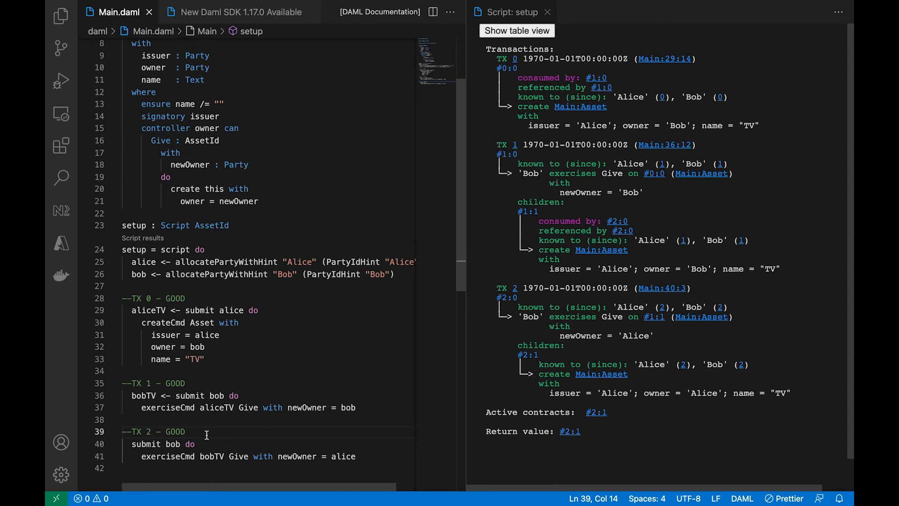
left_click(360, 407)
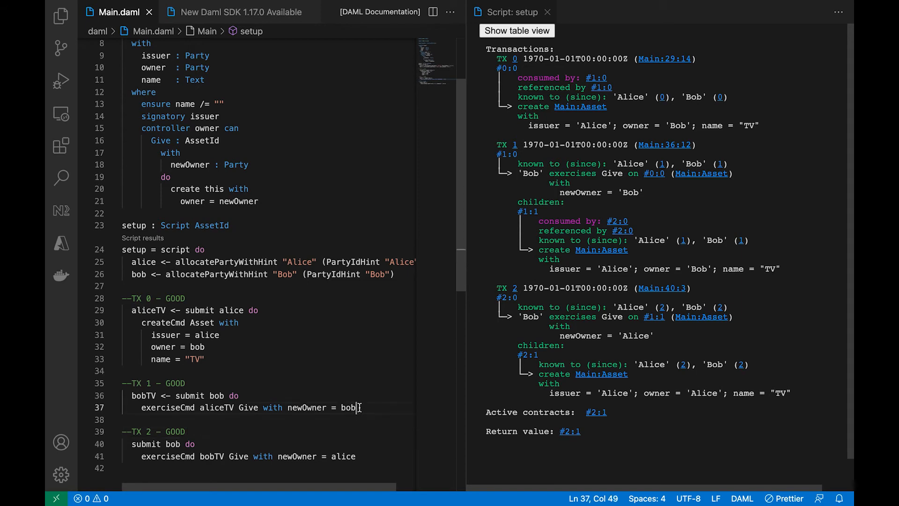
Set TX 1's newOwner to alice and have alice return the TV to bob in TX 2.
type("ce")
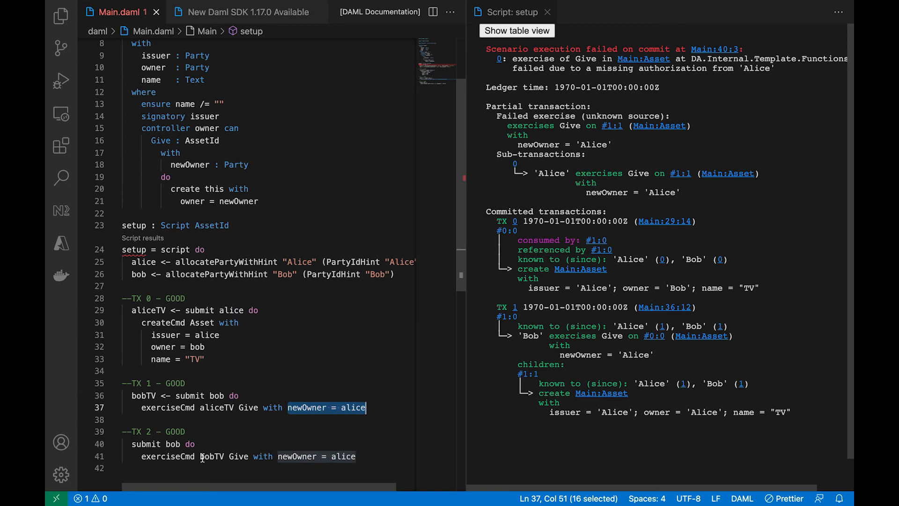
left_click(172, 444)
type("alice")
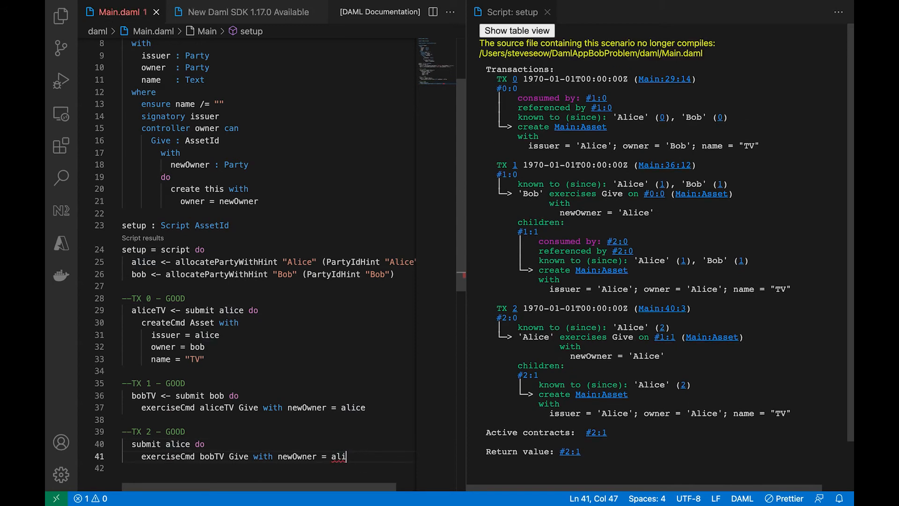
type("bob")
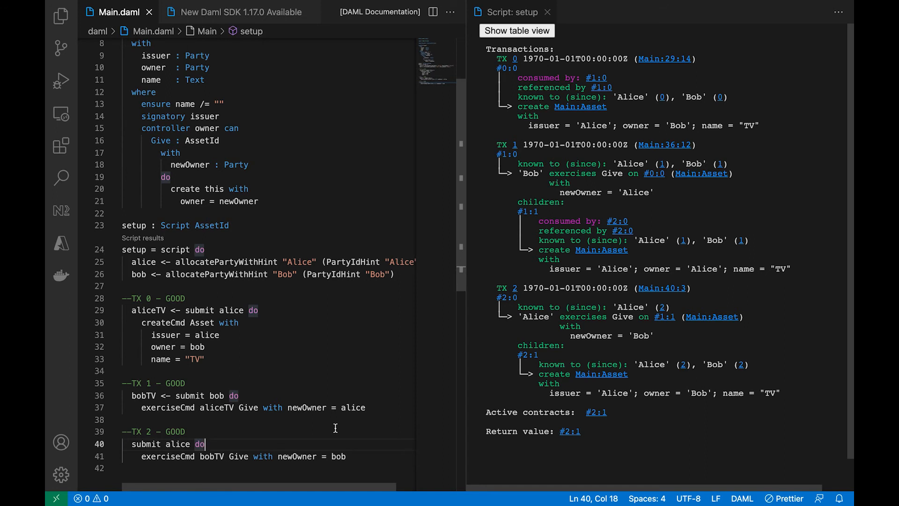
mouse_move(317, 290)
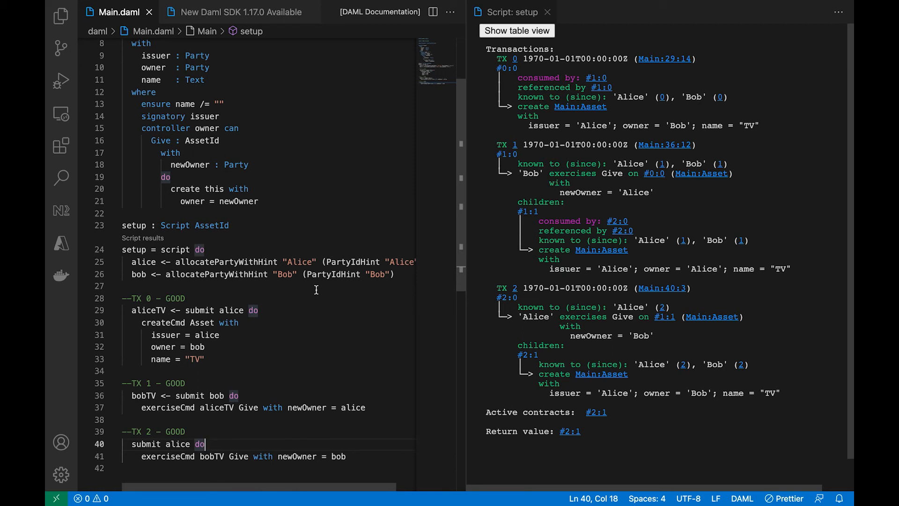
Append ', owner' to the Asset template's signatory line.
scroll("up", 3)
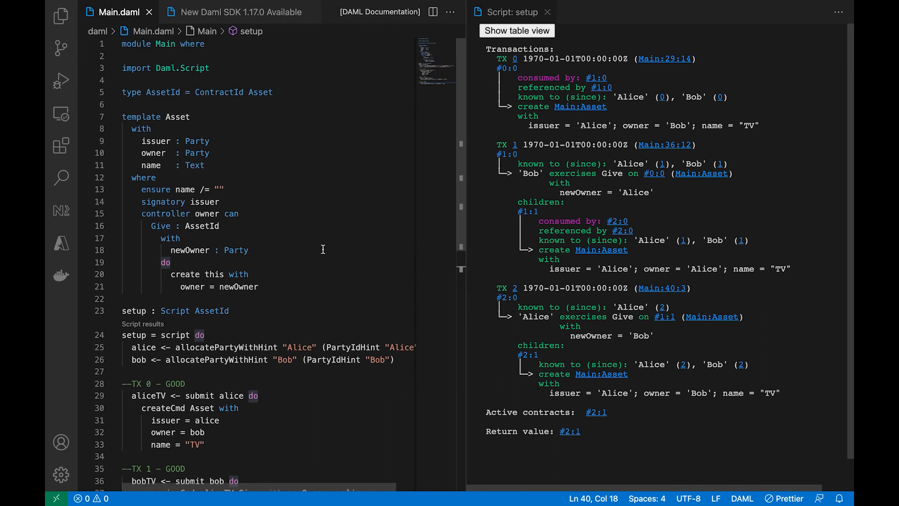
mouse_move(271, 212)
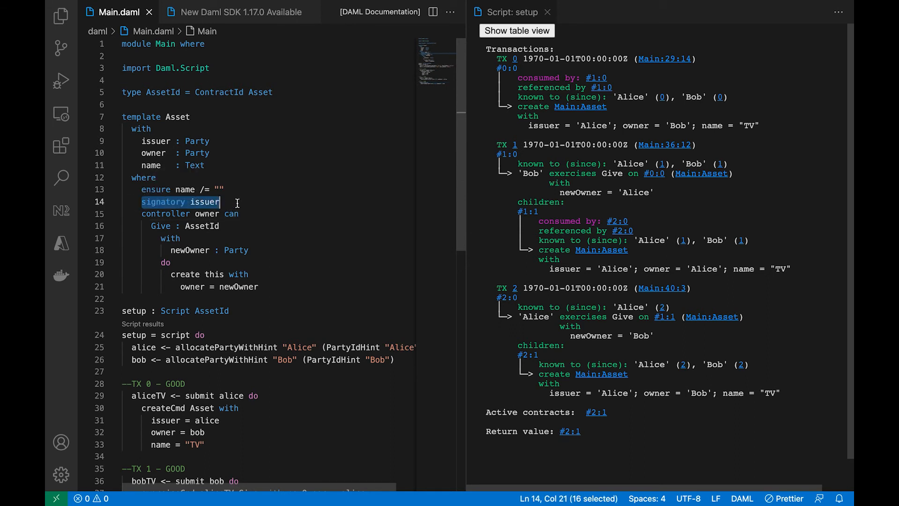
type(",")
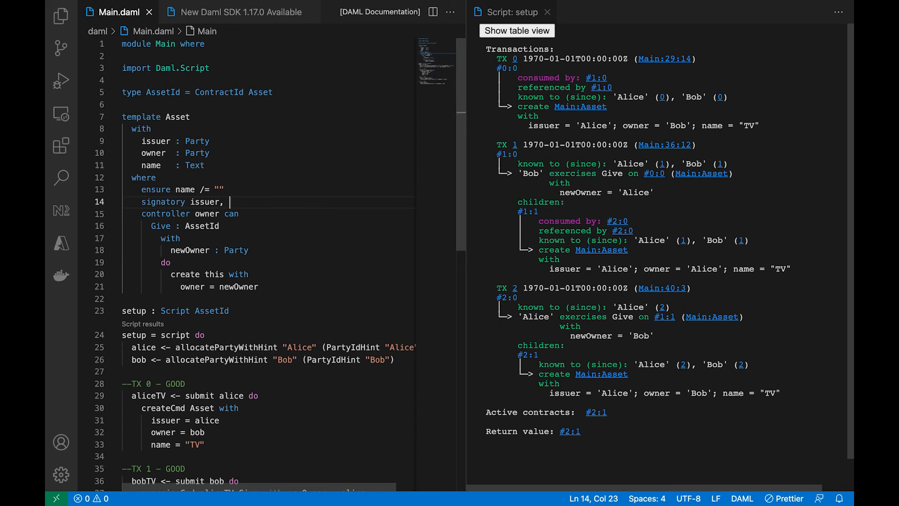
type("owner")
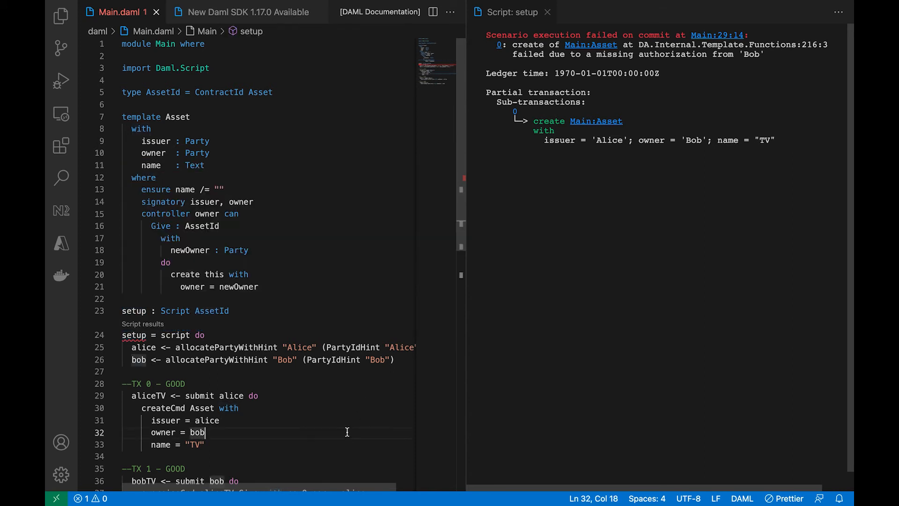
mouse_move(309, 376)
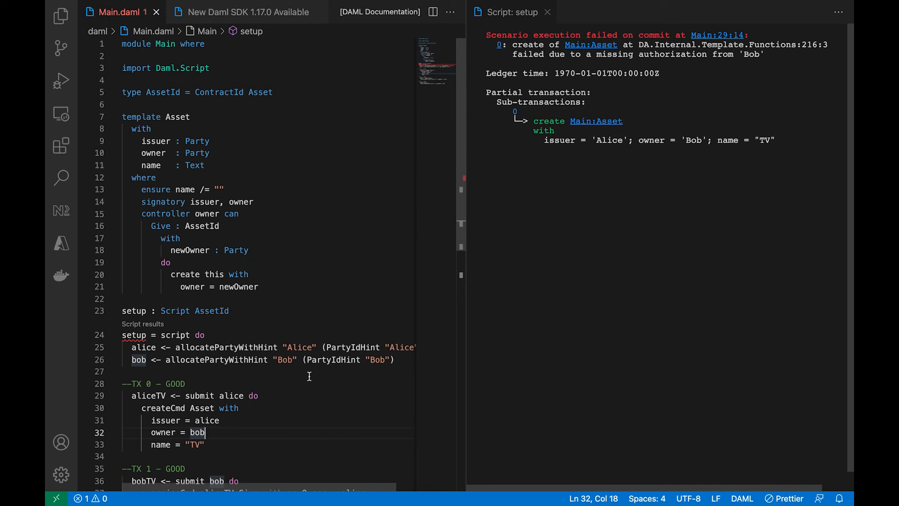
mouse_move(486, 95)
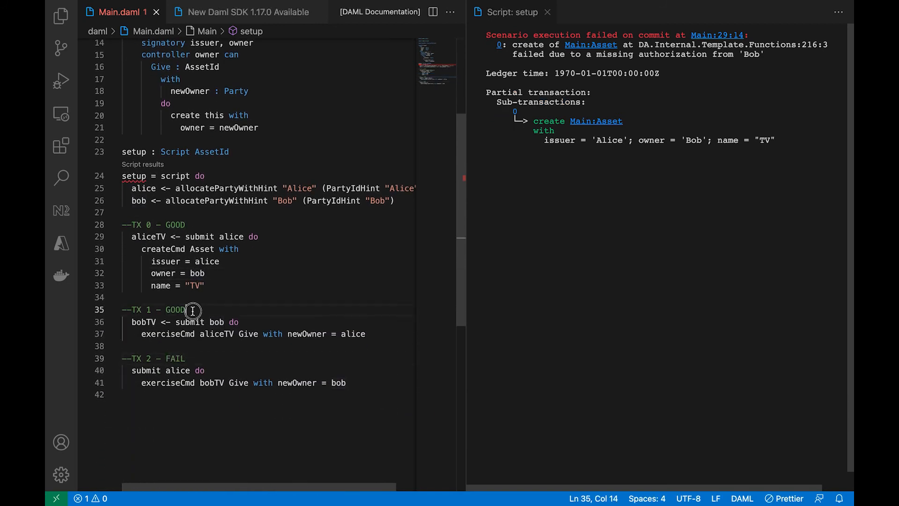
Change the TX 1 and TX 0 comments from GOOD to FAIL.
type("FAIL")
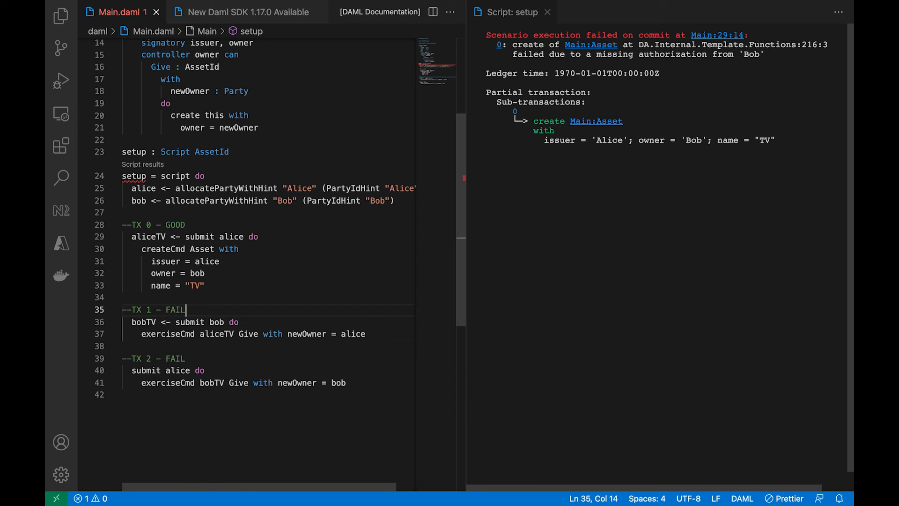
double_click(176, 224)
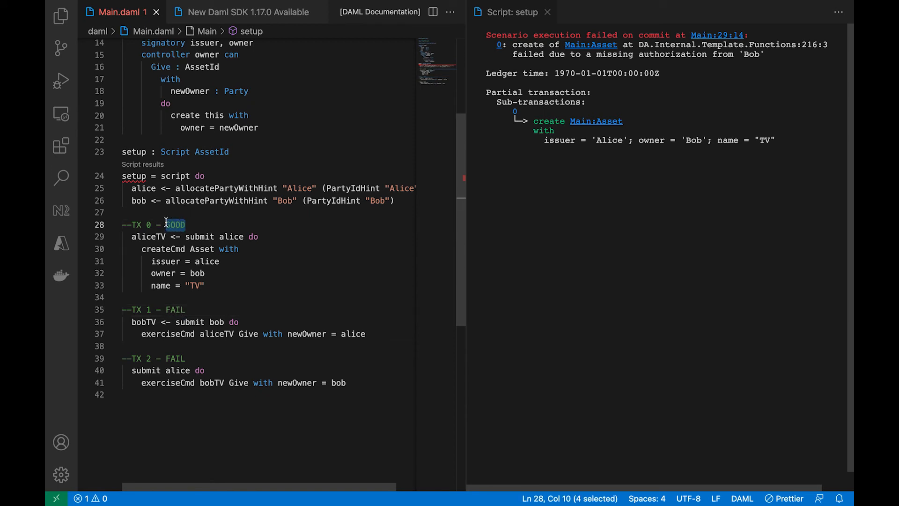
type("FAIL")
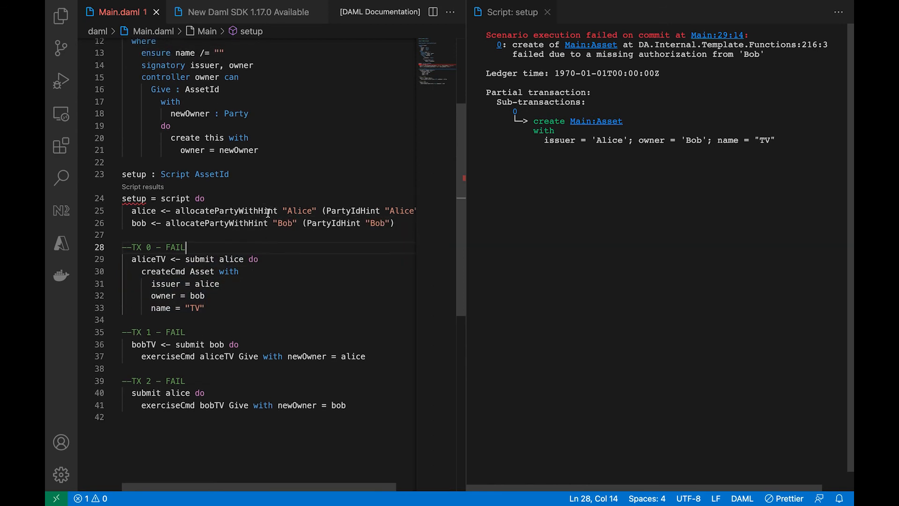
scroll("up", 3)
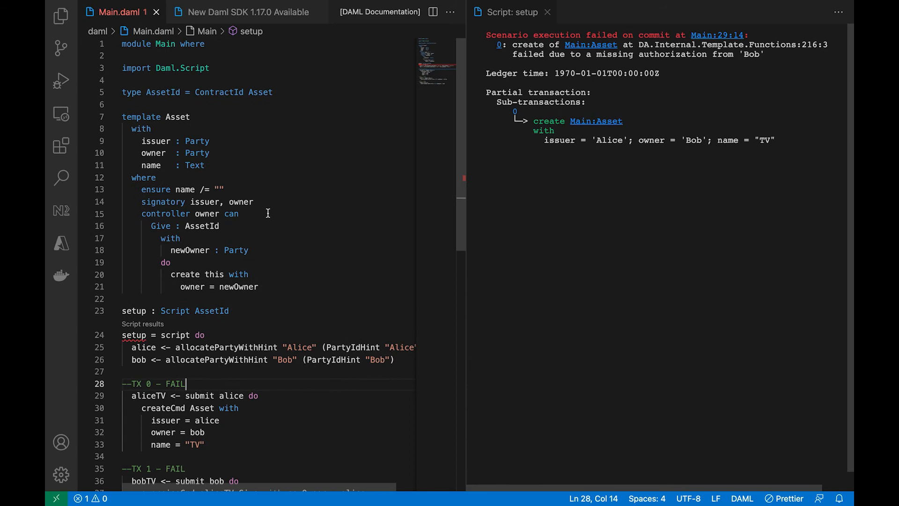
mouse_move(265, 202)
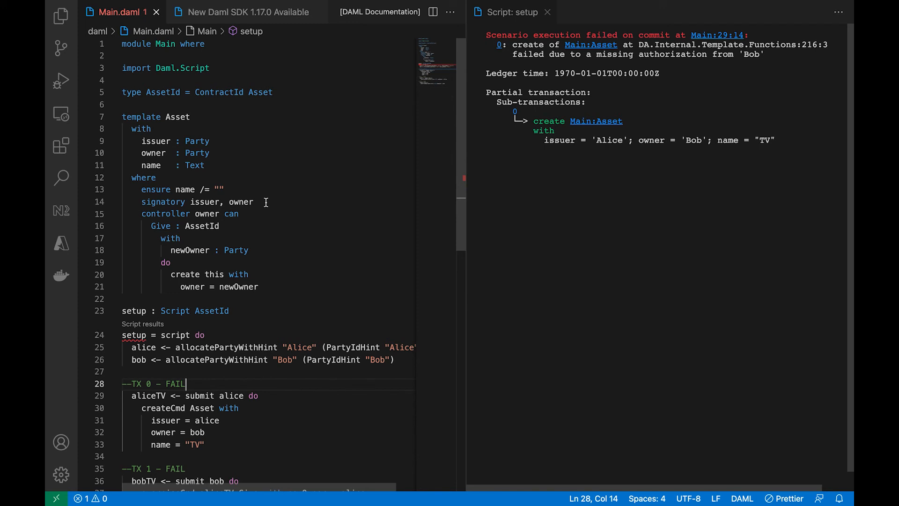
Edit the Asset signatory line from 'signatory issuer, owner' to 'signatory issuer' and check results.
left_click(259, 202)
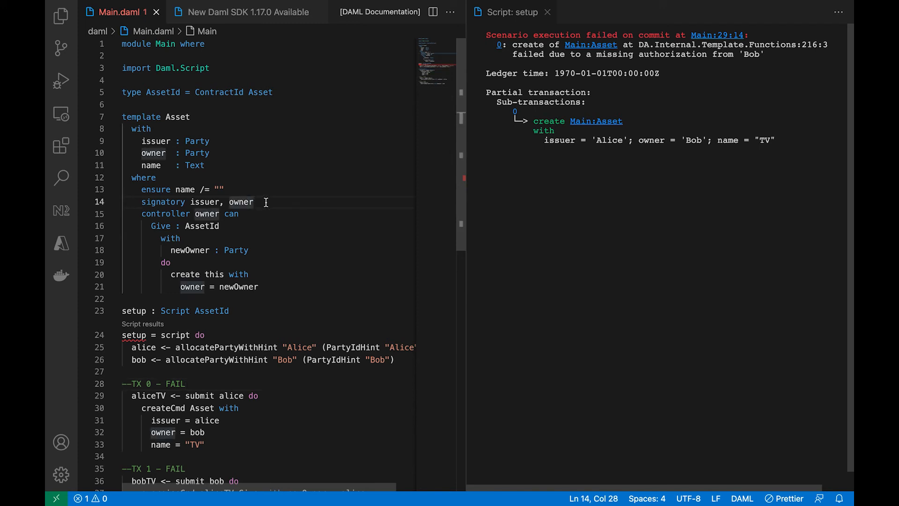
key("BackSpace")
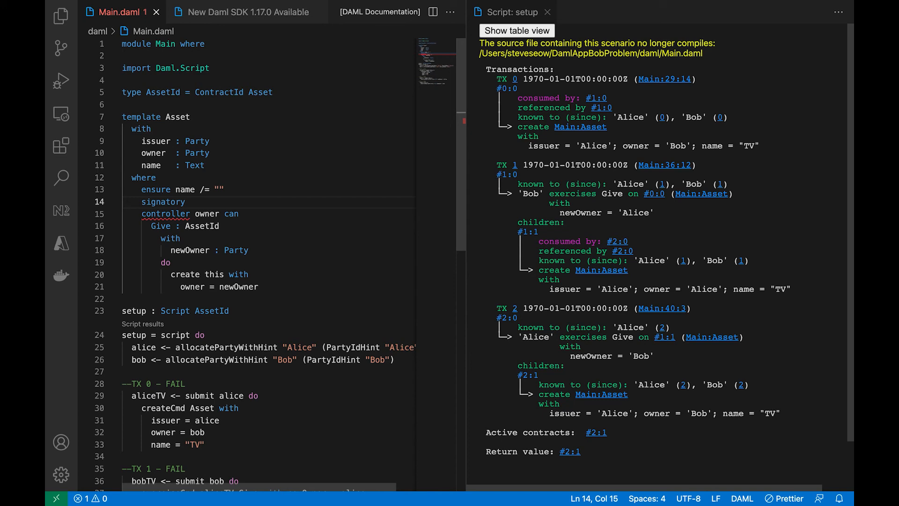
type("issuer")
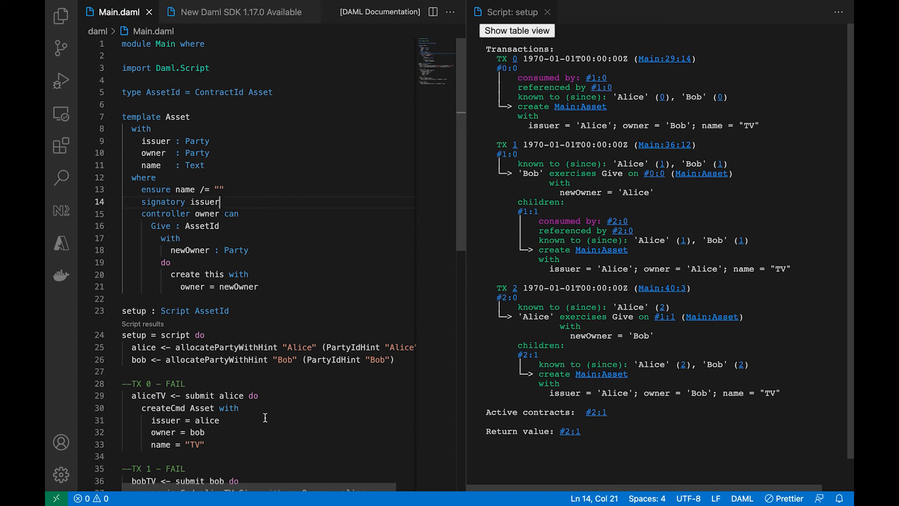
scroll("down", 3)
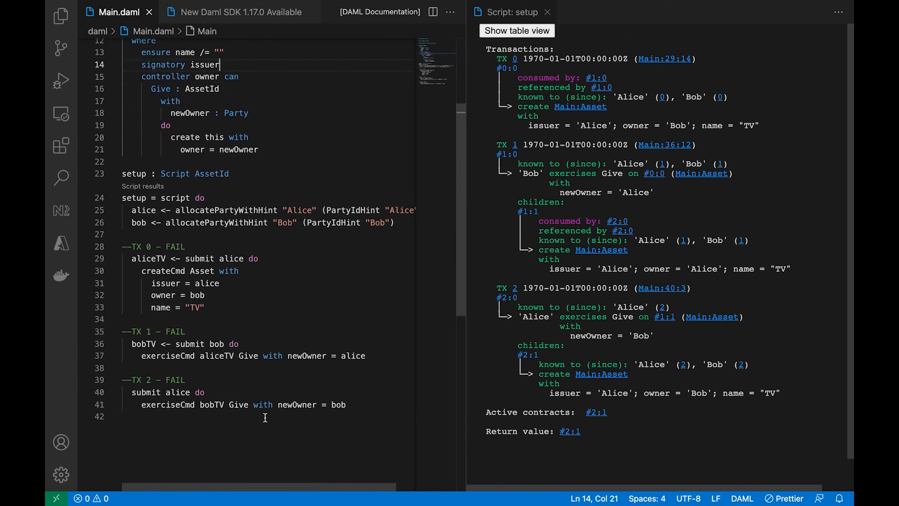